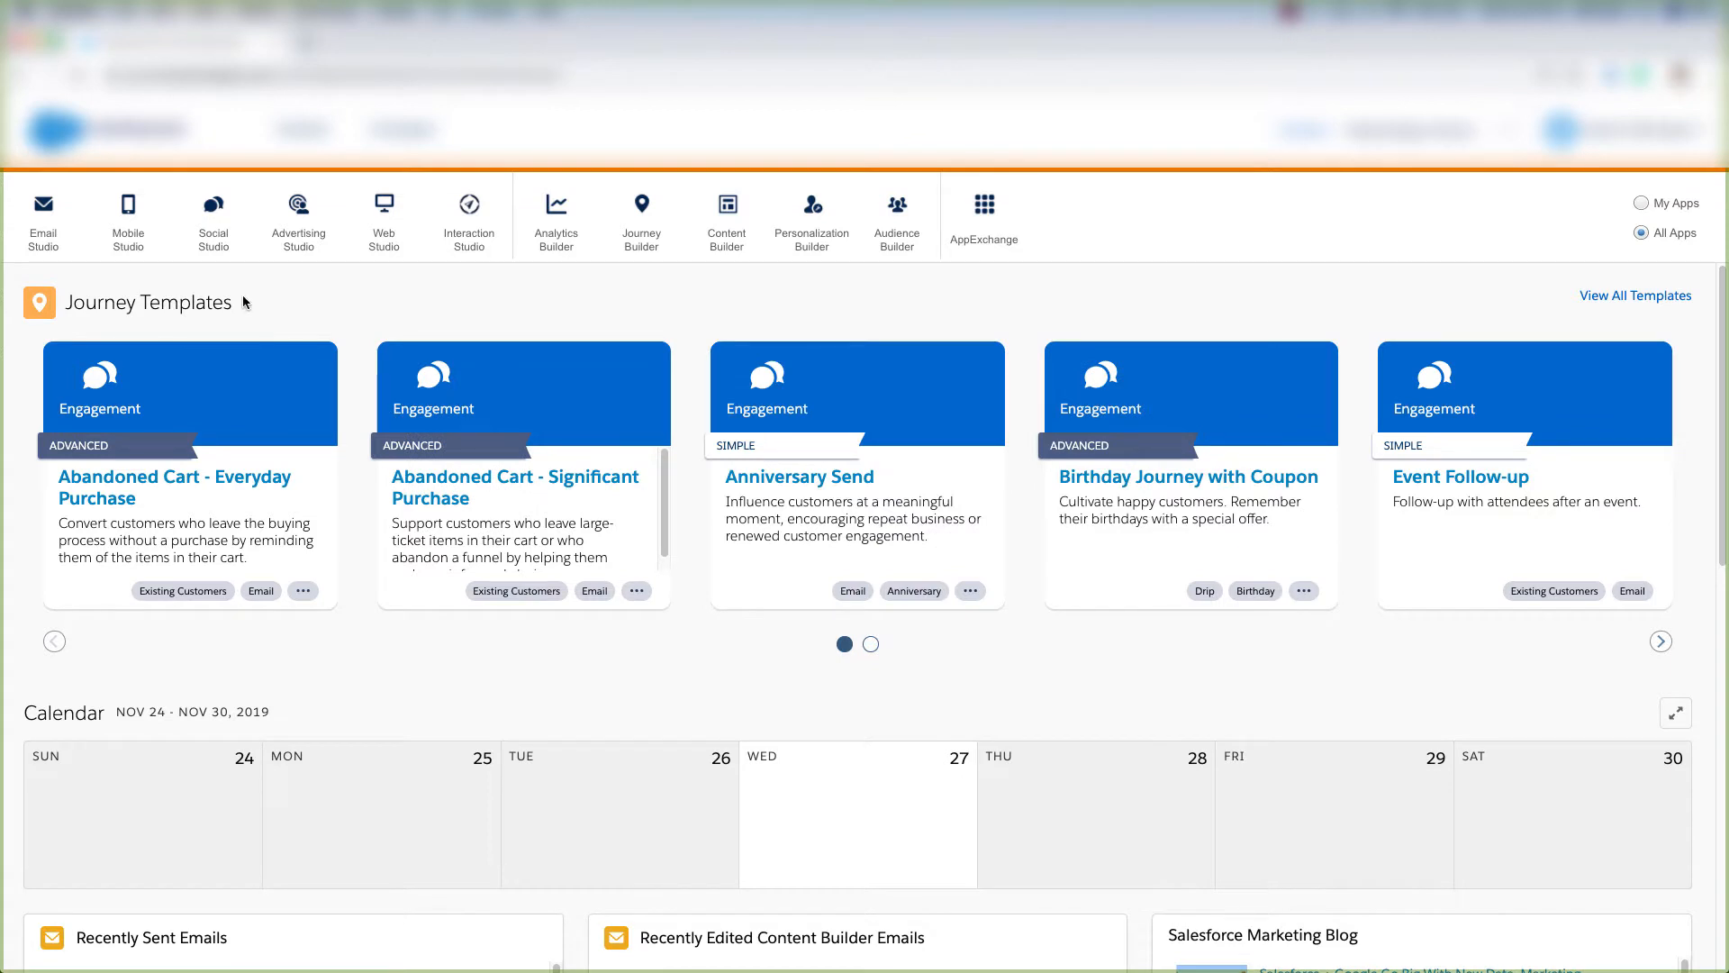
Open Email Studio from the Marketing Cloud home page app bar.
{"action": "left_click", "coordinate": [44, 217]}
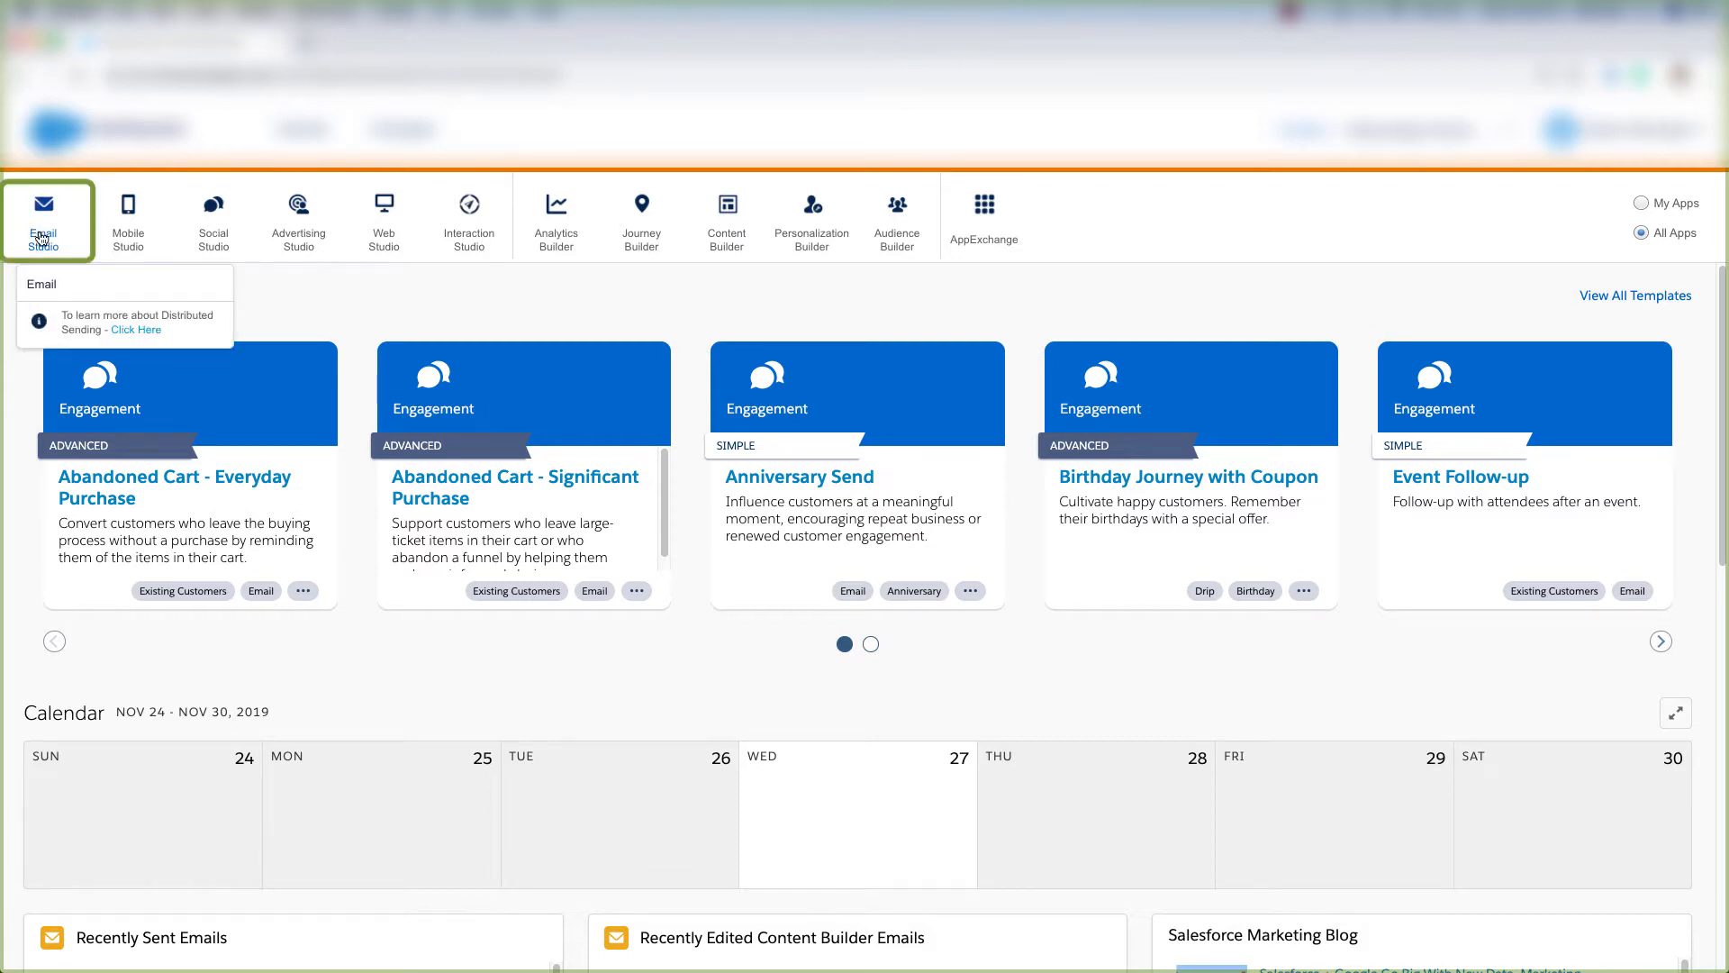
{"action": "mouse_move", "coordinate": [79, 289]}
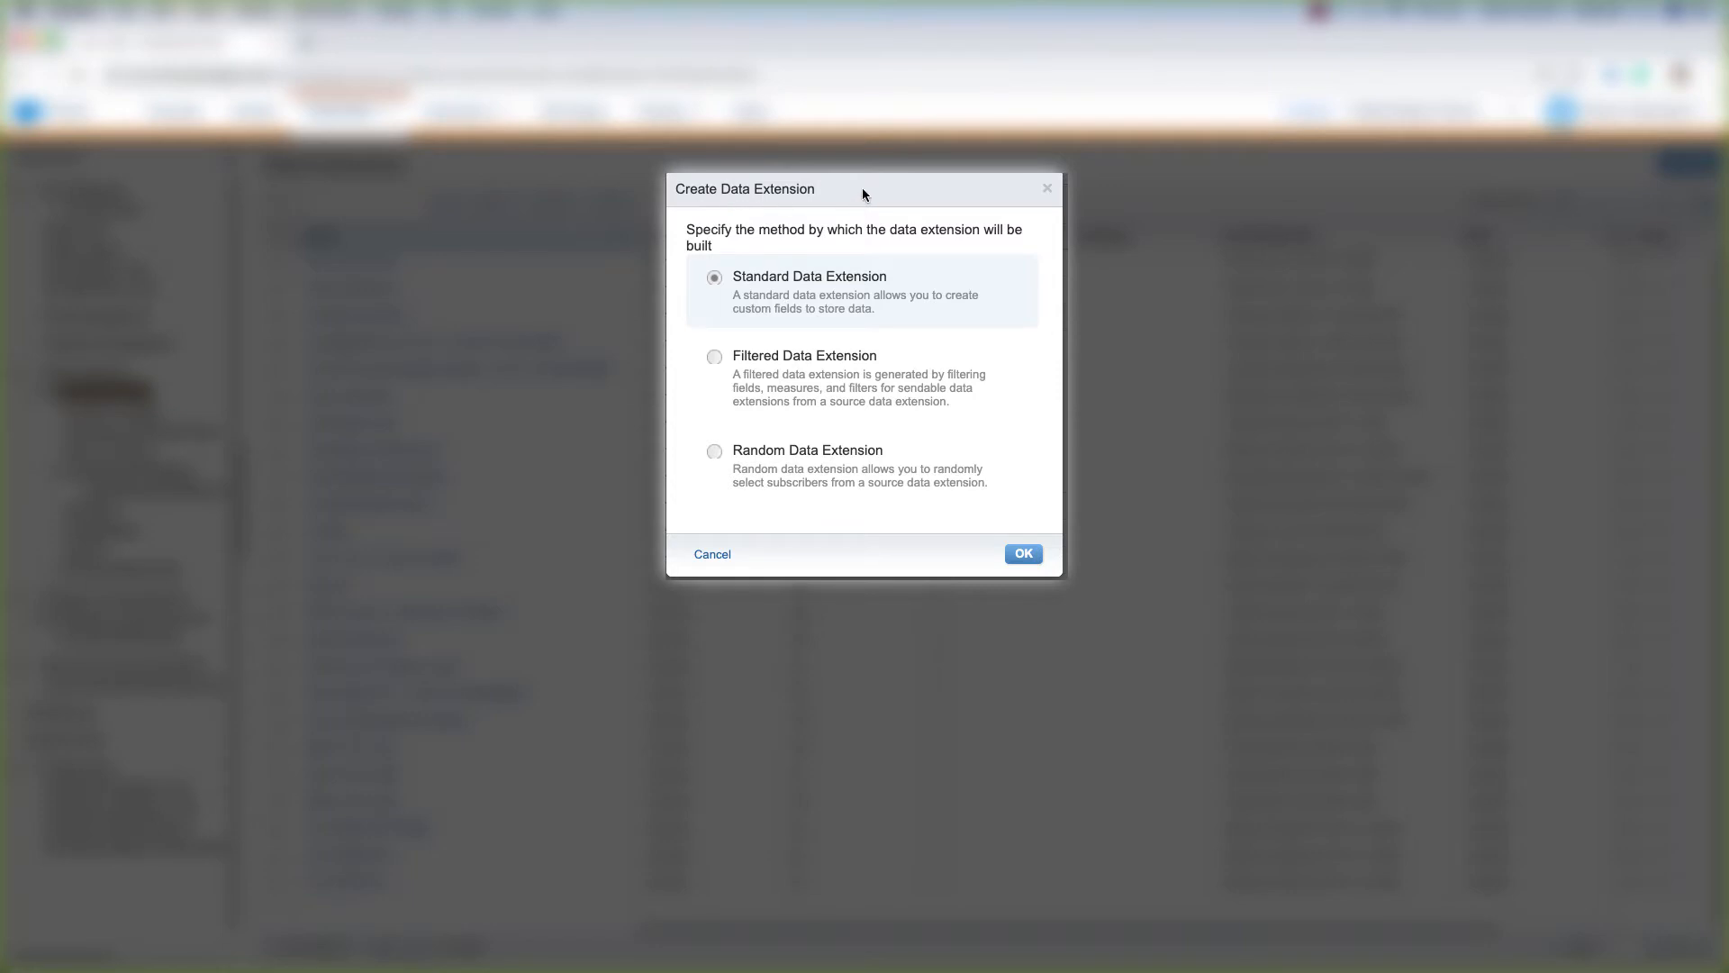
{"action": "mouse_move", "coordinate": [930, 275]}
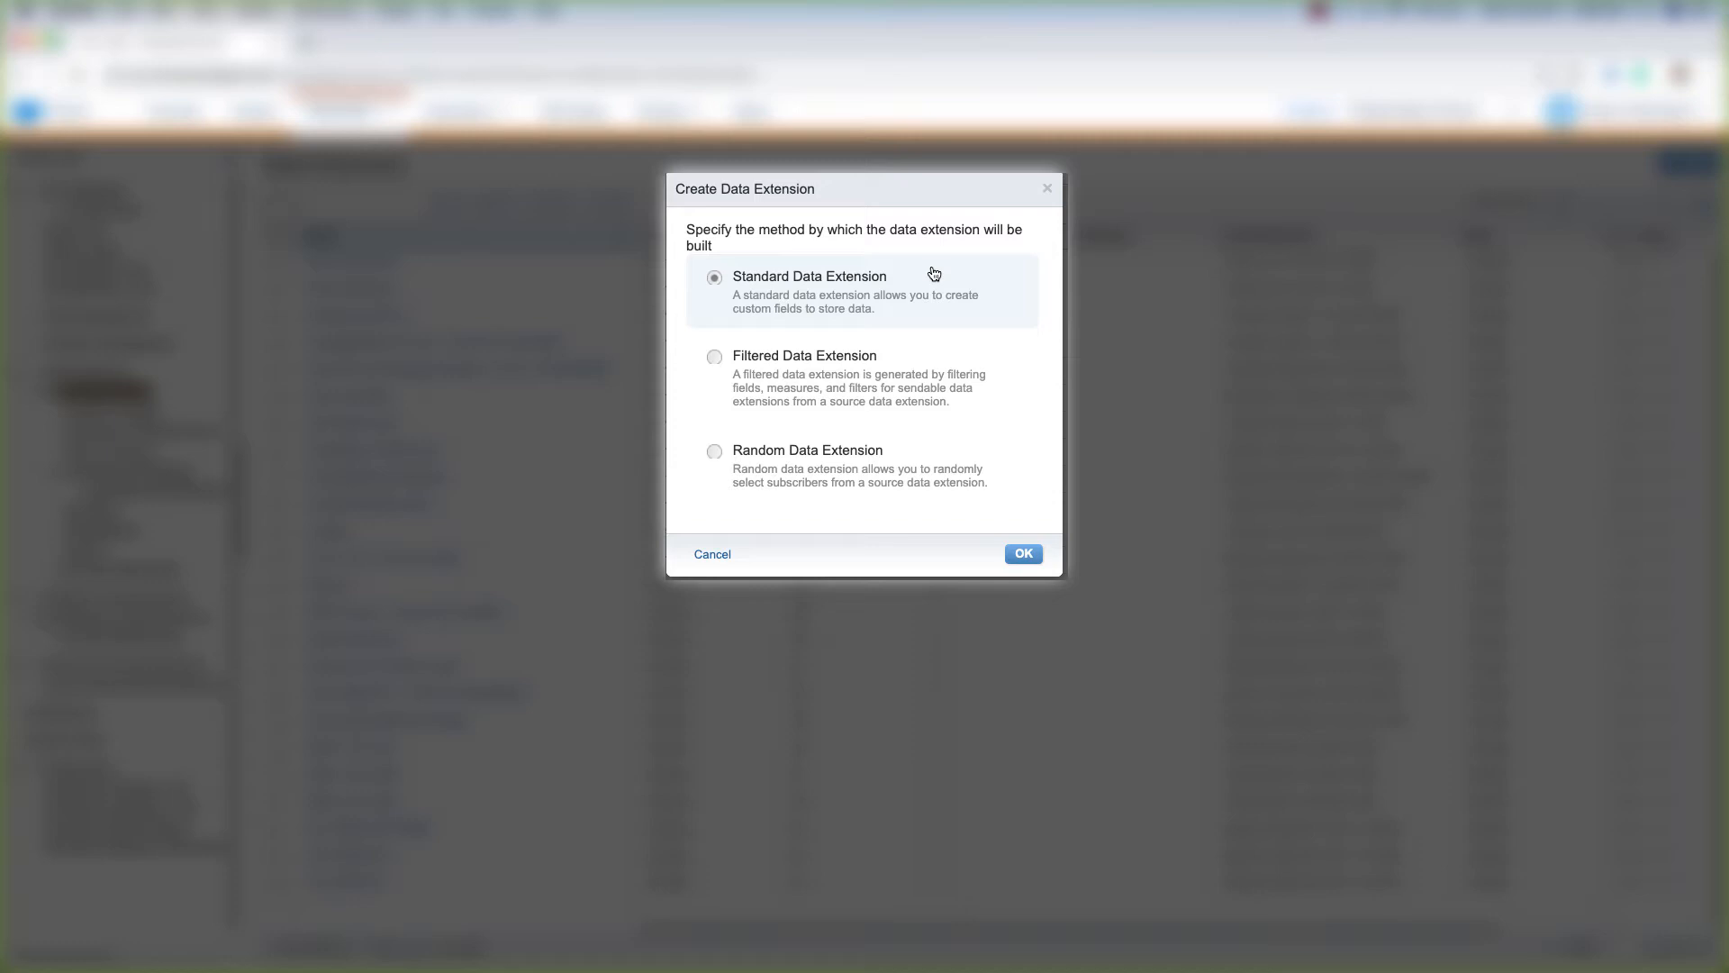
Preview the Filtered and Random data extension methods, then cancel the Create Data Extension dialog.
{"action": "left_click", "coordinate": [714, 357]}
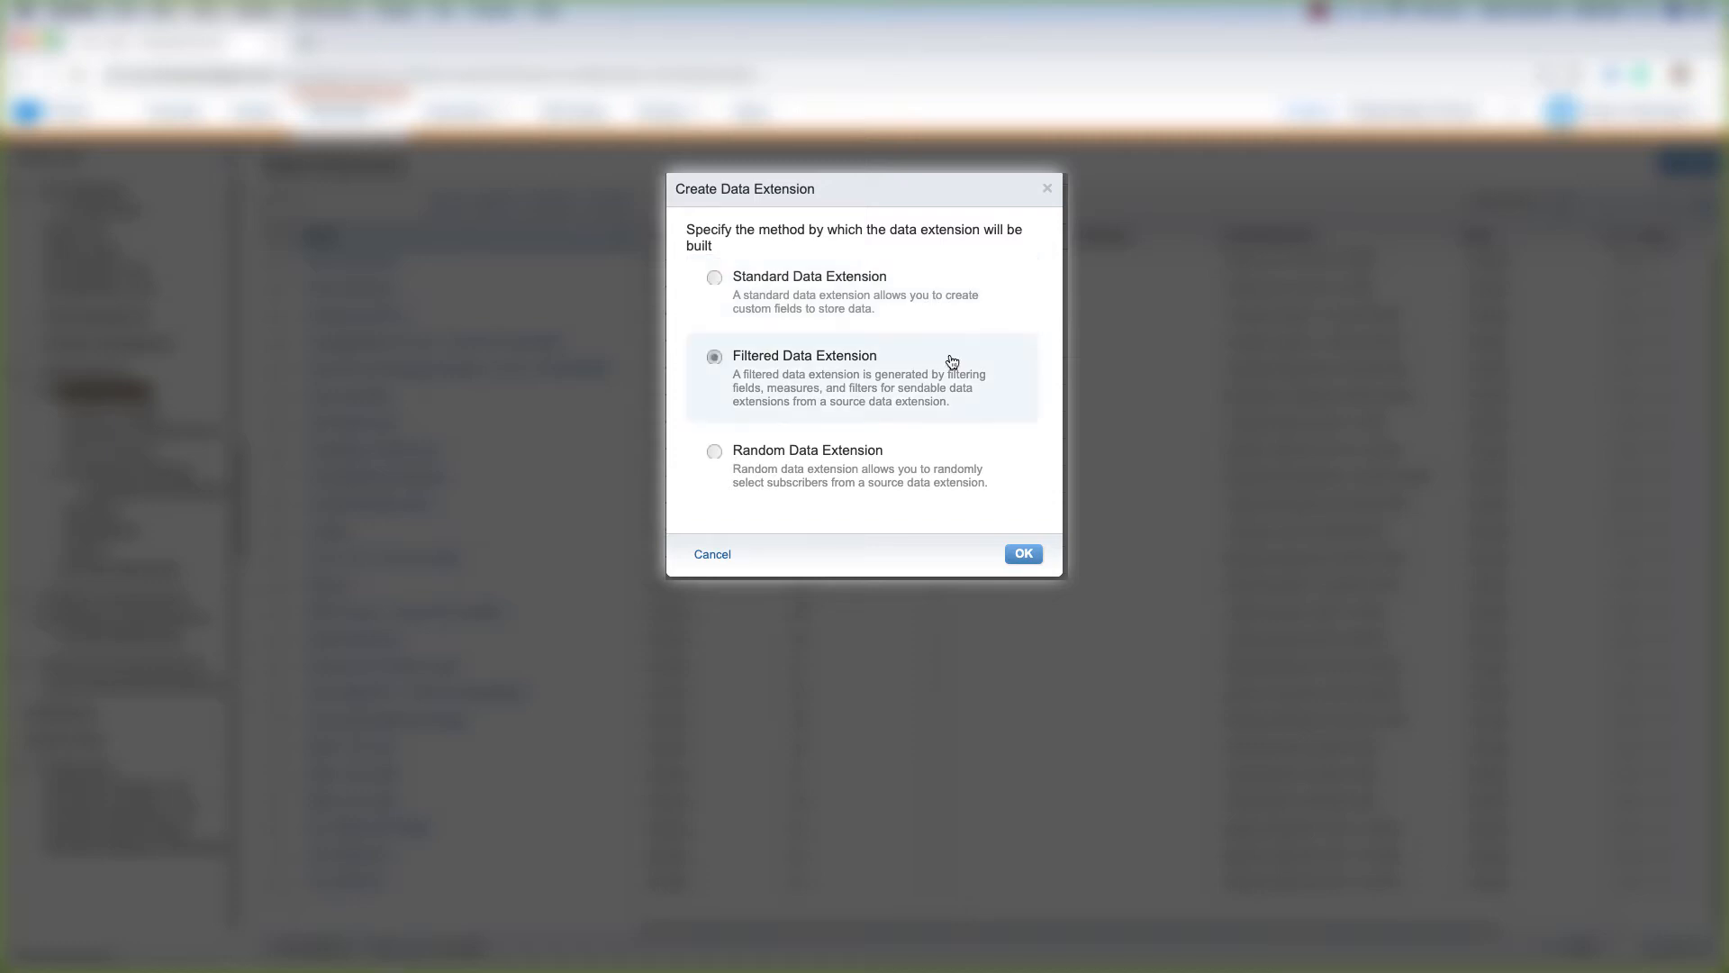
{"action": "mouse_move", "coordinate": [969, 355]}
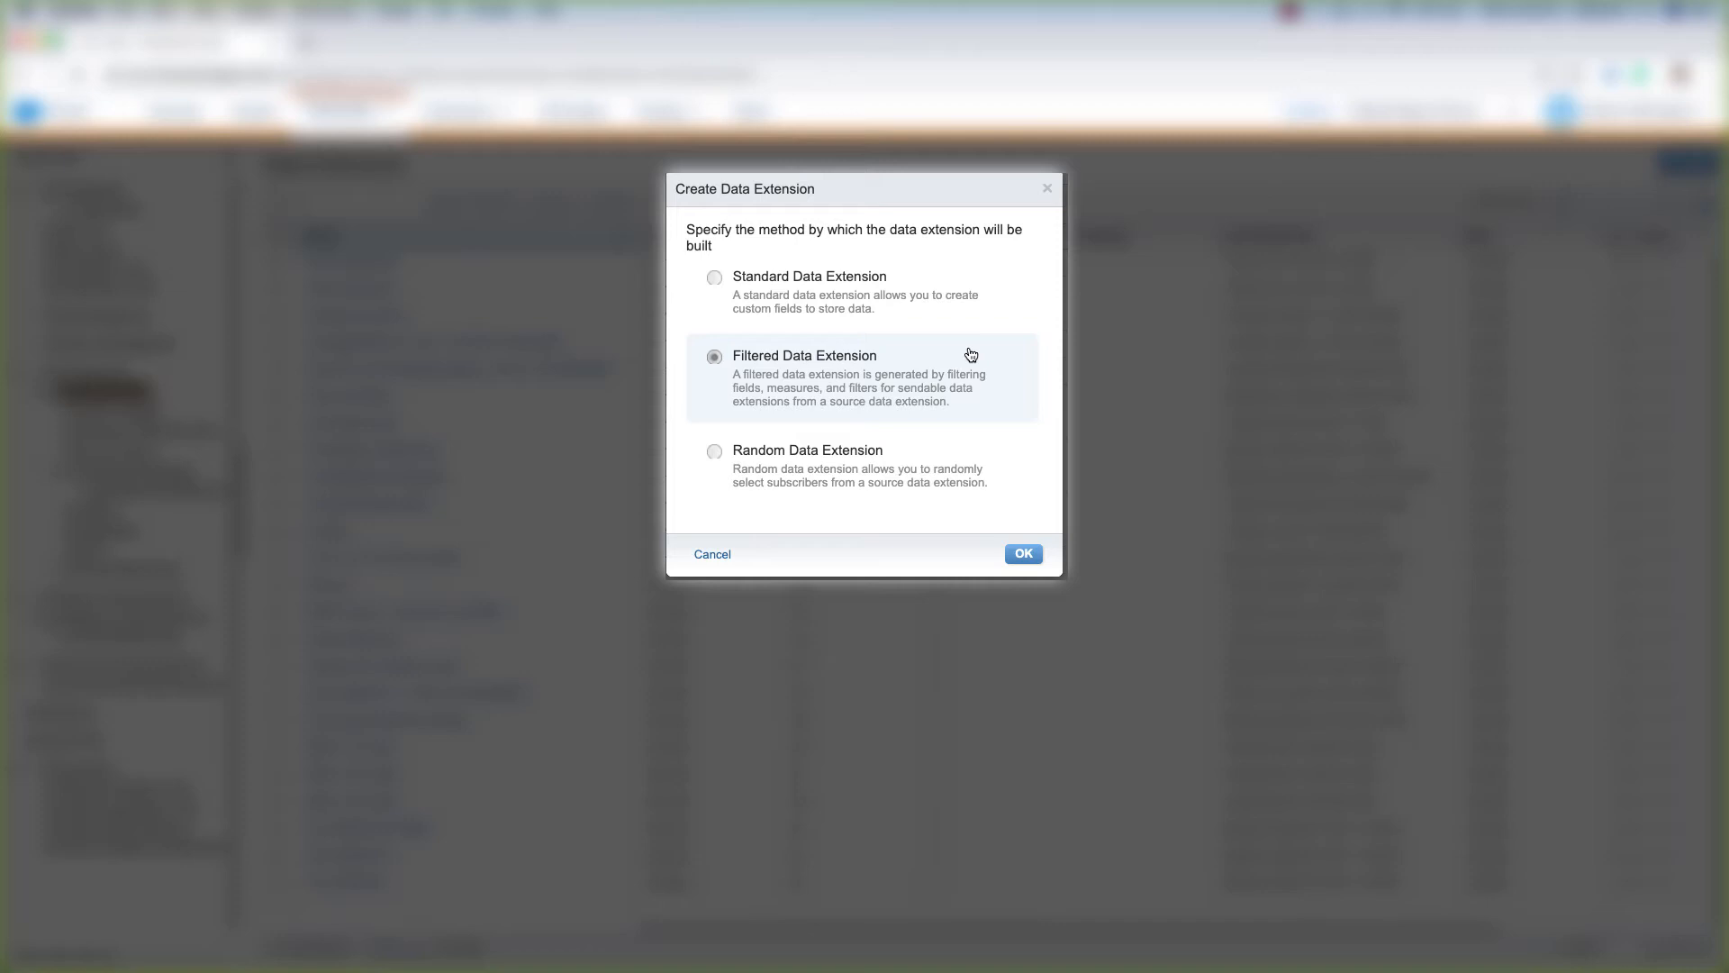
{"action": "left_click", "coordinate": [714, 452]}
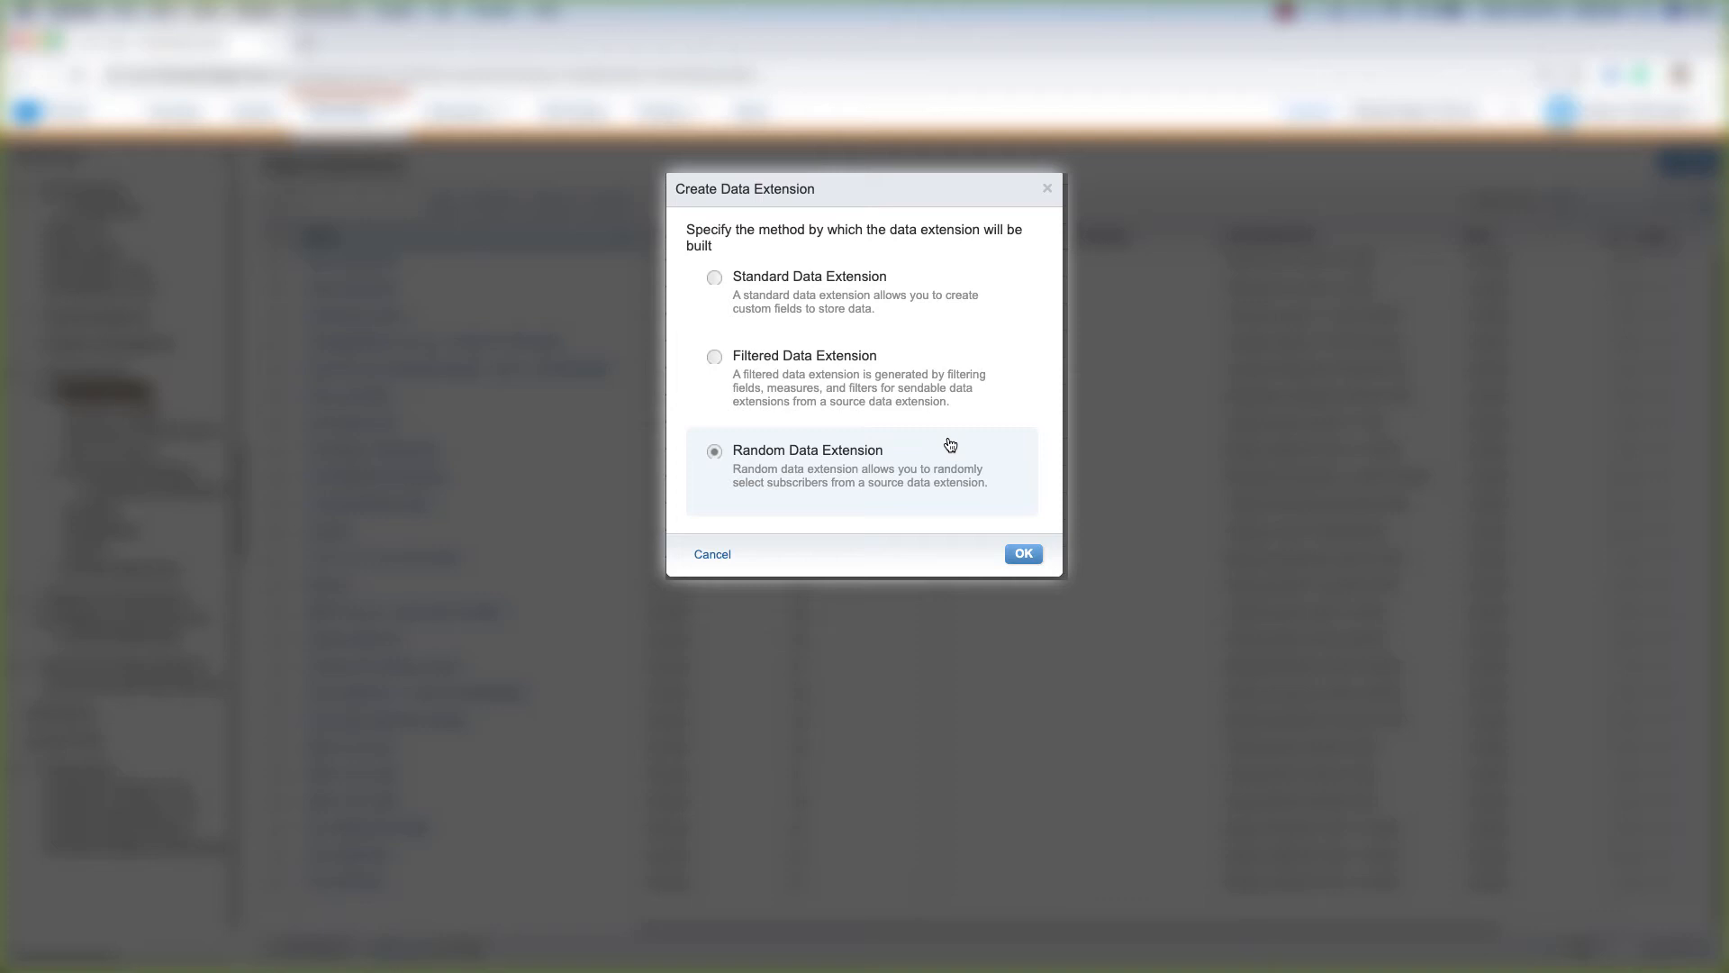
{"action": "mouse_move", "coordinate": [769, 428]}
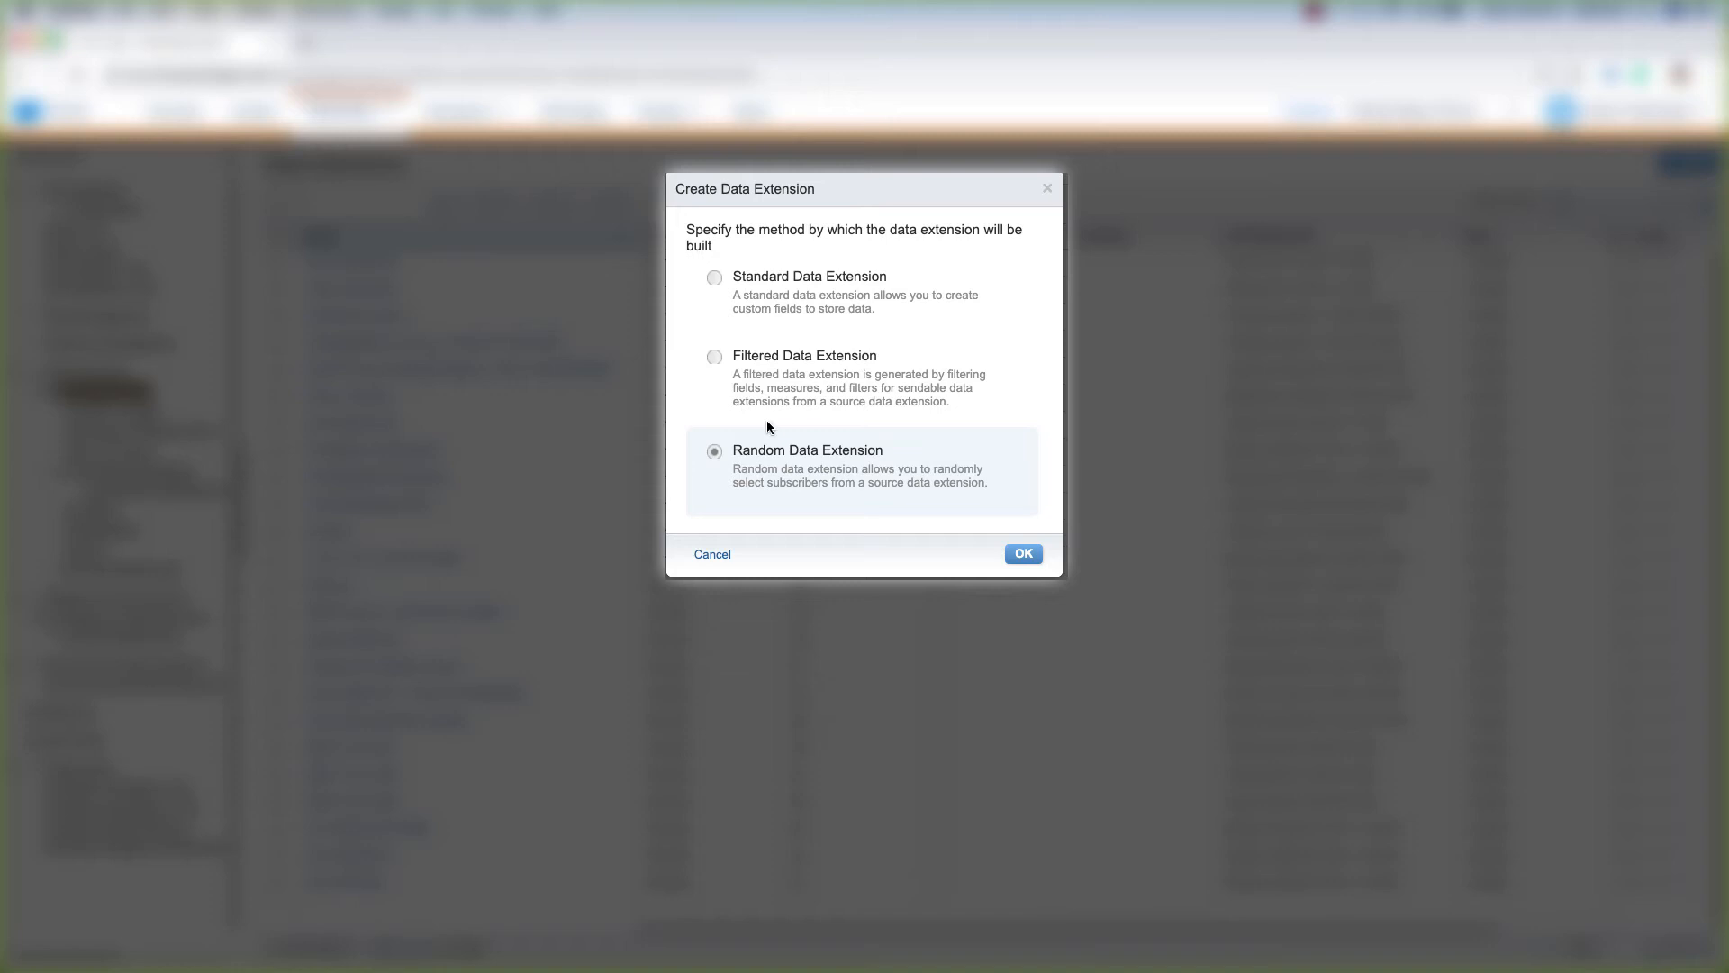
{"action": "mouse_move", "coordinate": [1001, 449]}
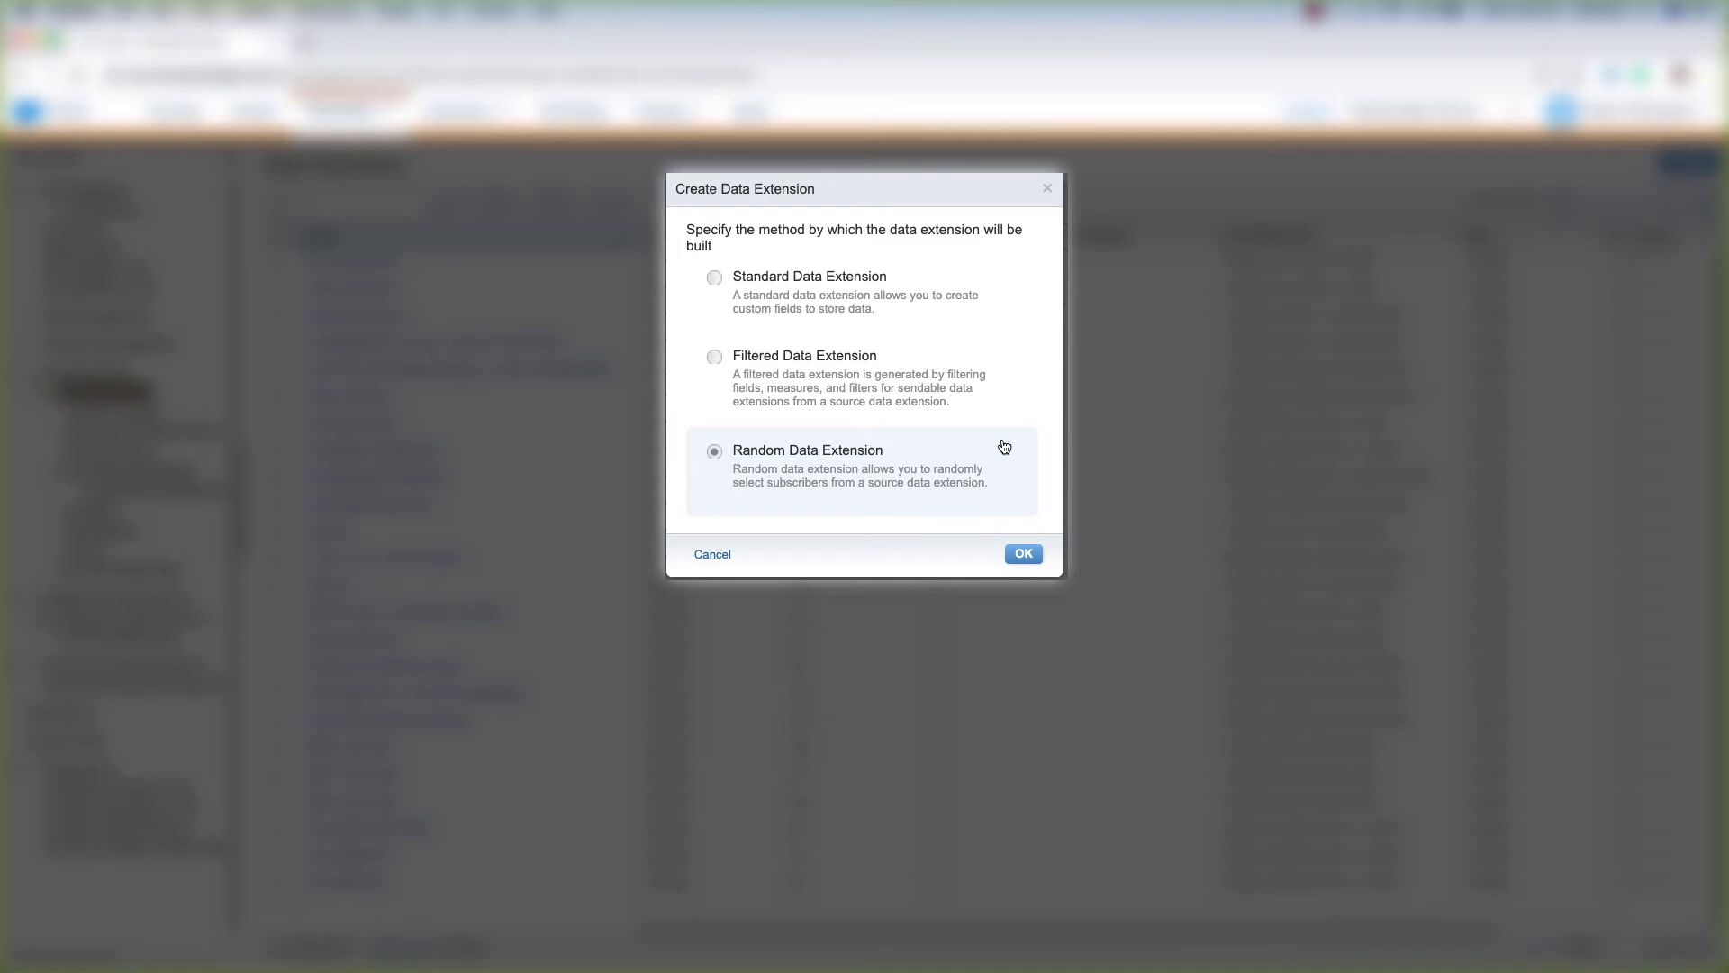
{"action": "mouse_move", "coordinate": [998, 314]}
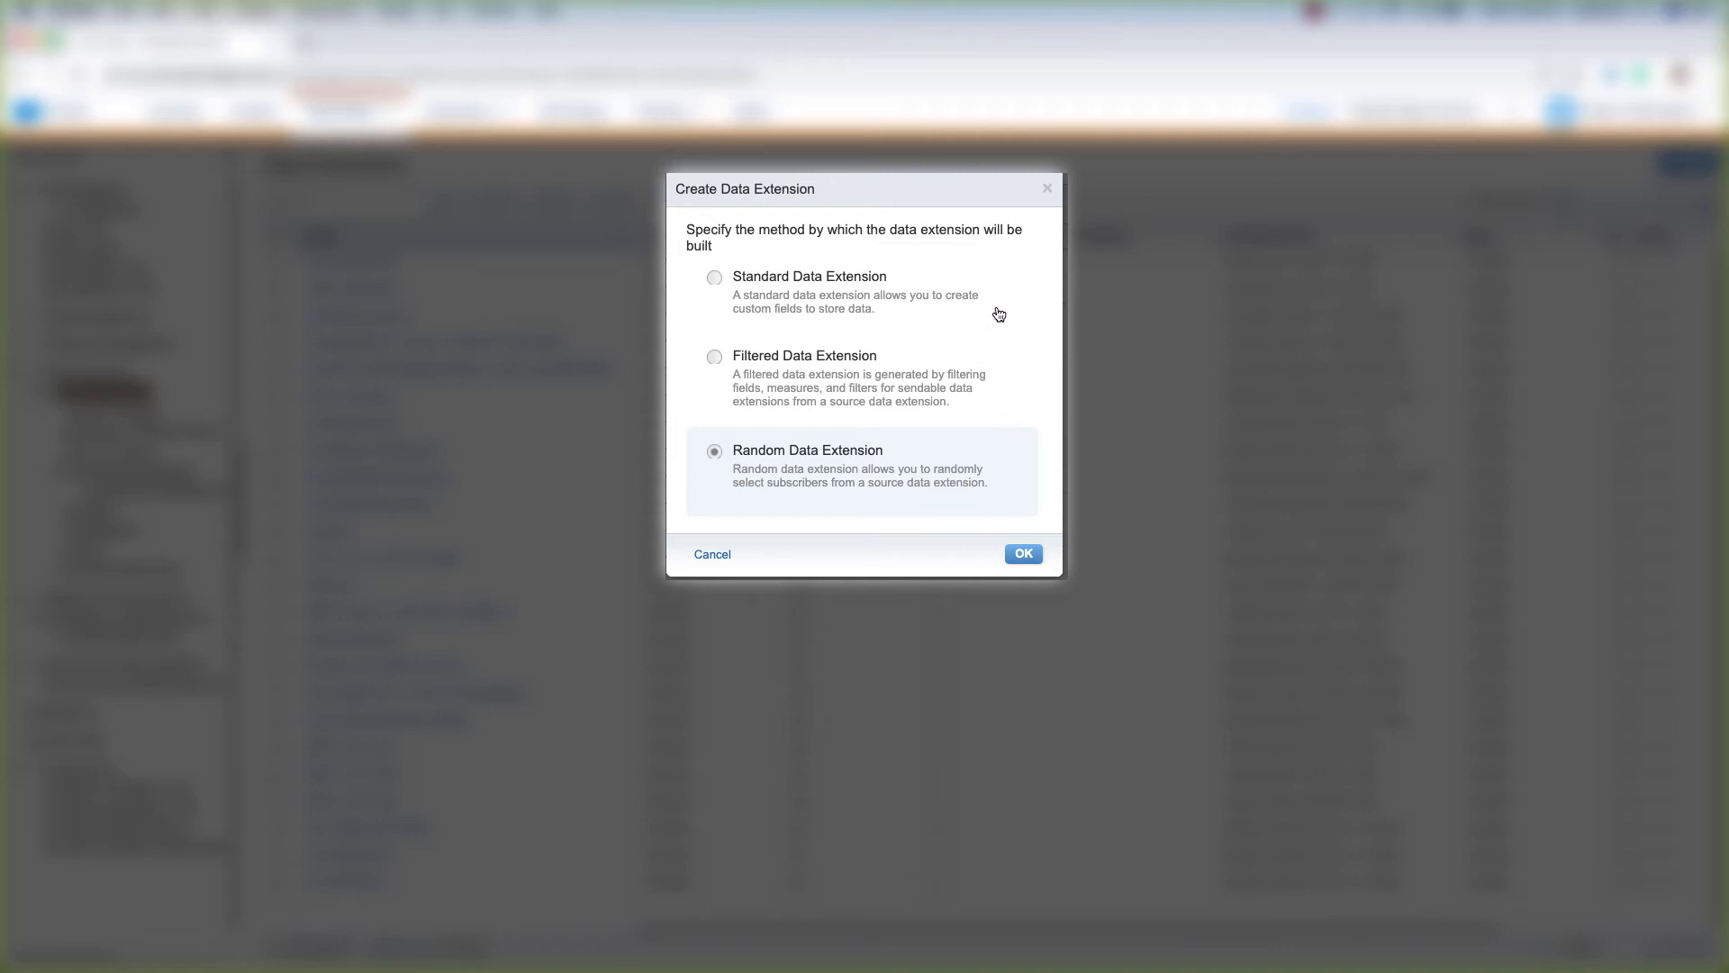
{"action": "mouse_move", "coordinate": [1007, 448]}
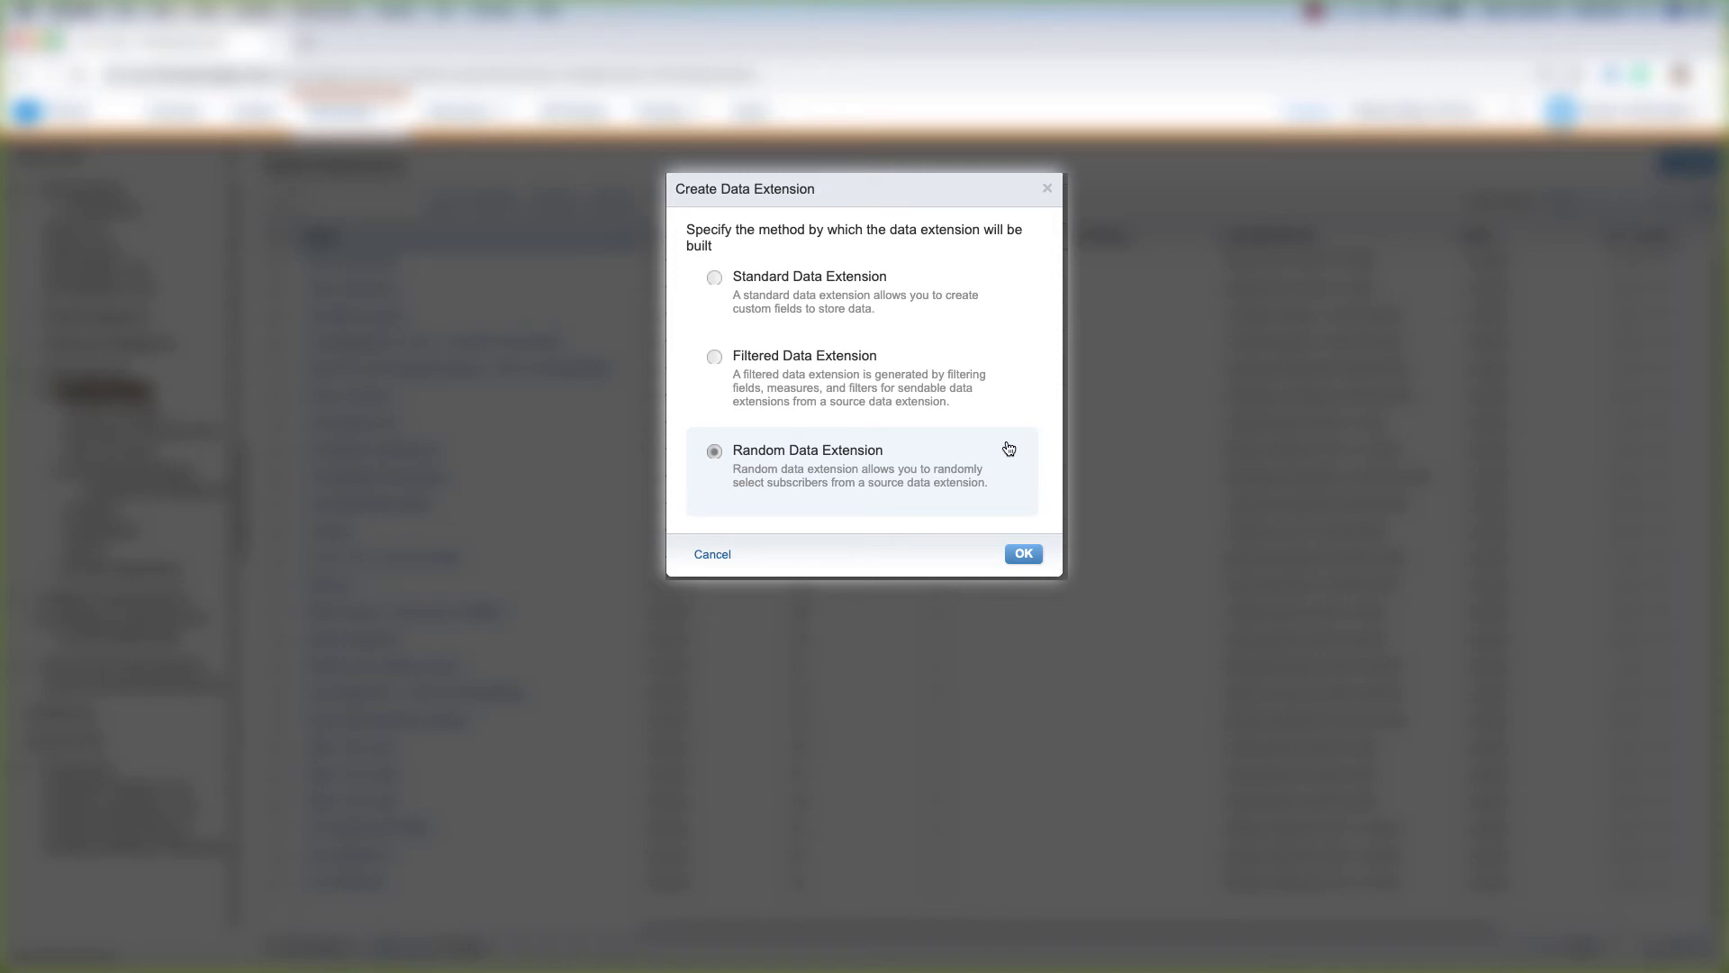
{"action": "left_click", "coordinate": [714, 277]}
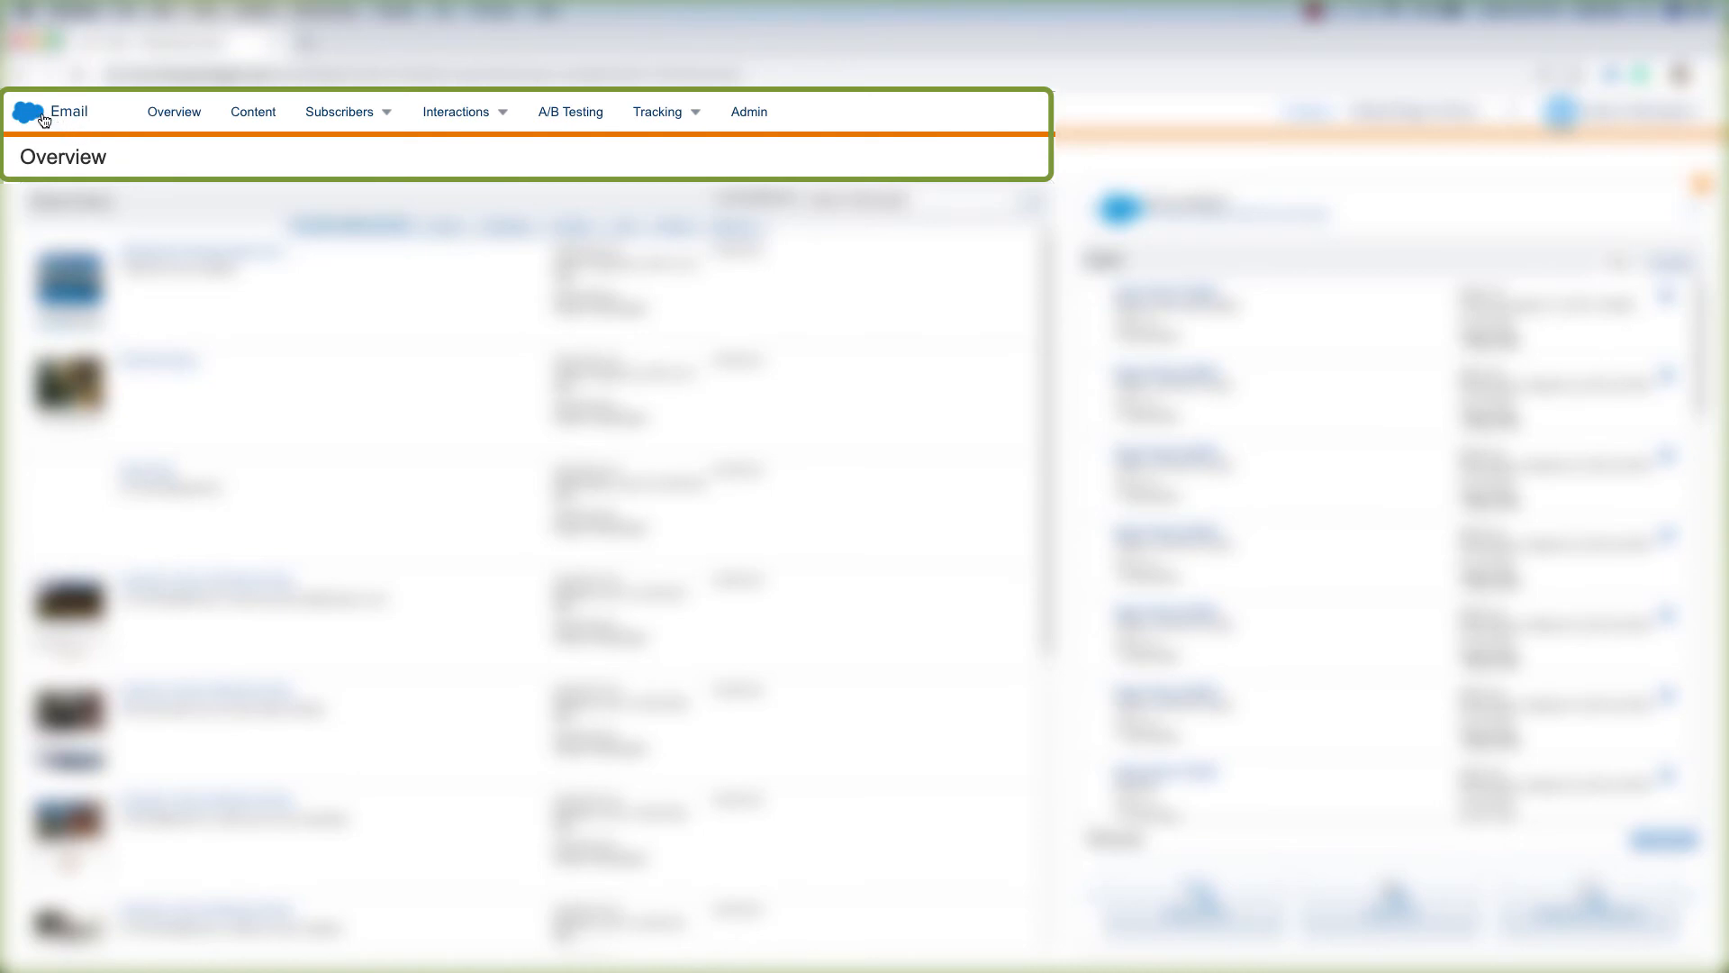
Switch from Email Studio to Contact Builder via the Marketing Cloud app menu.
{"action": "left_click", "coordinate": [30, 111]}
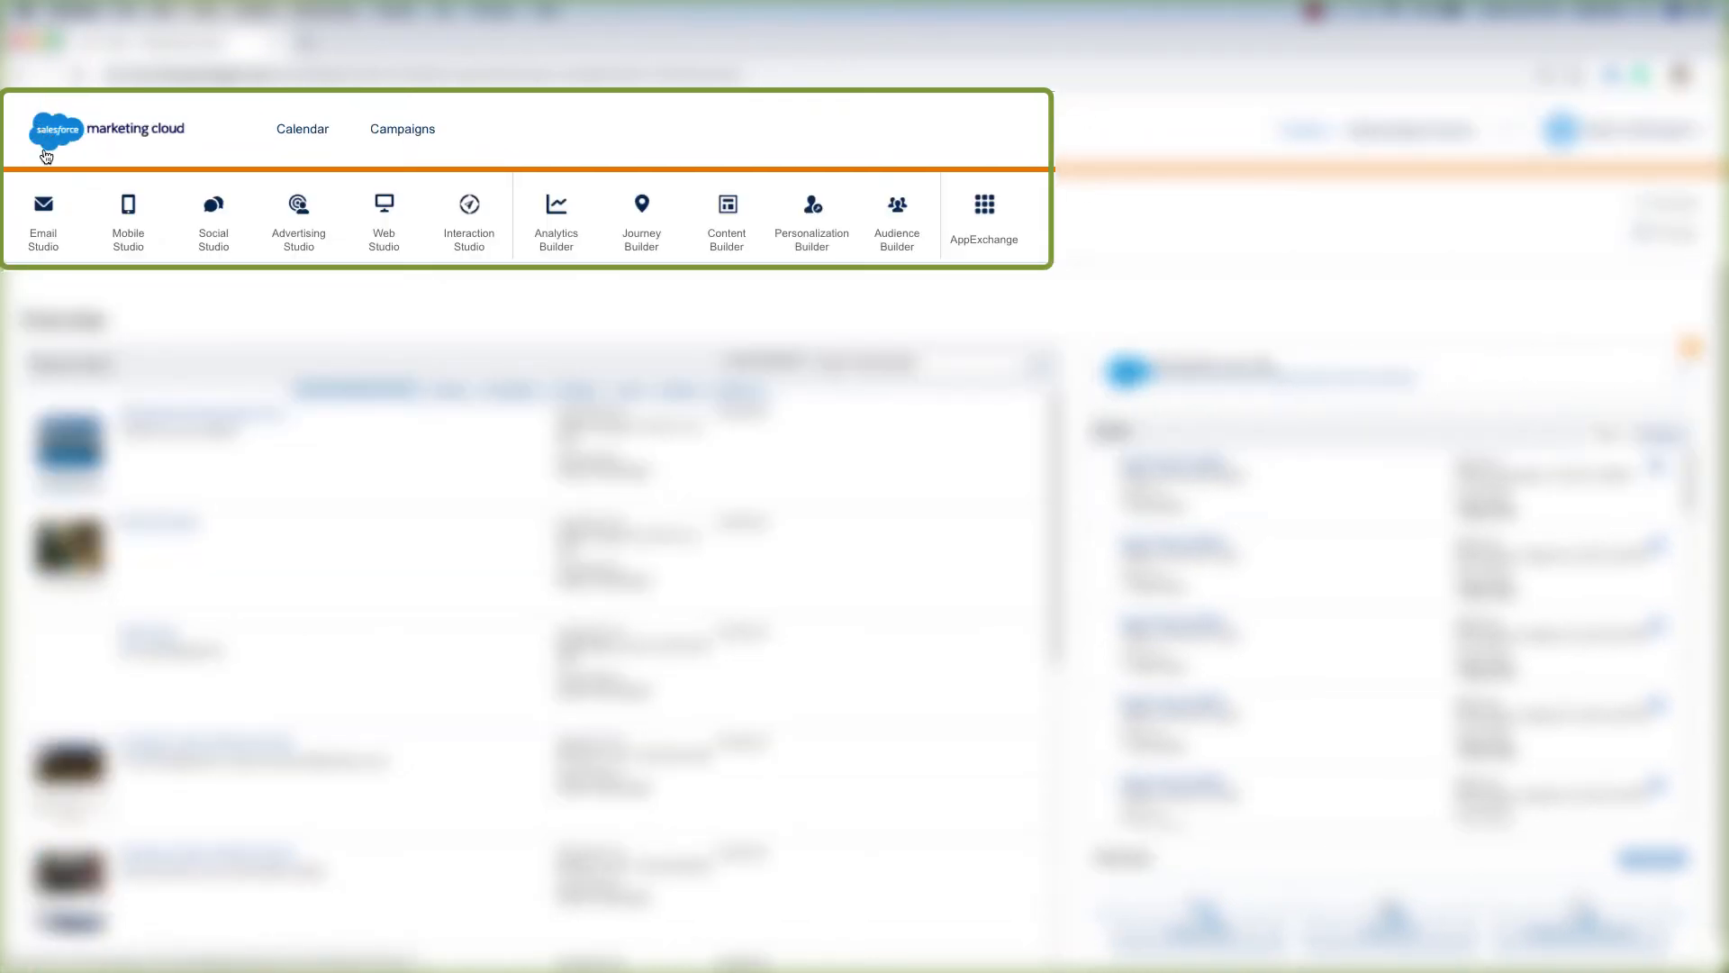
{"action": "mouse_move", "coordinate": [213, 217]}
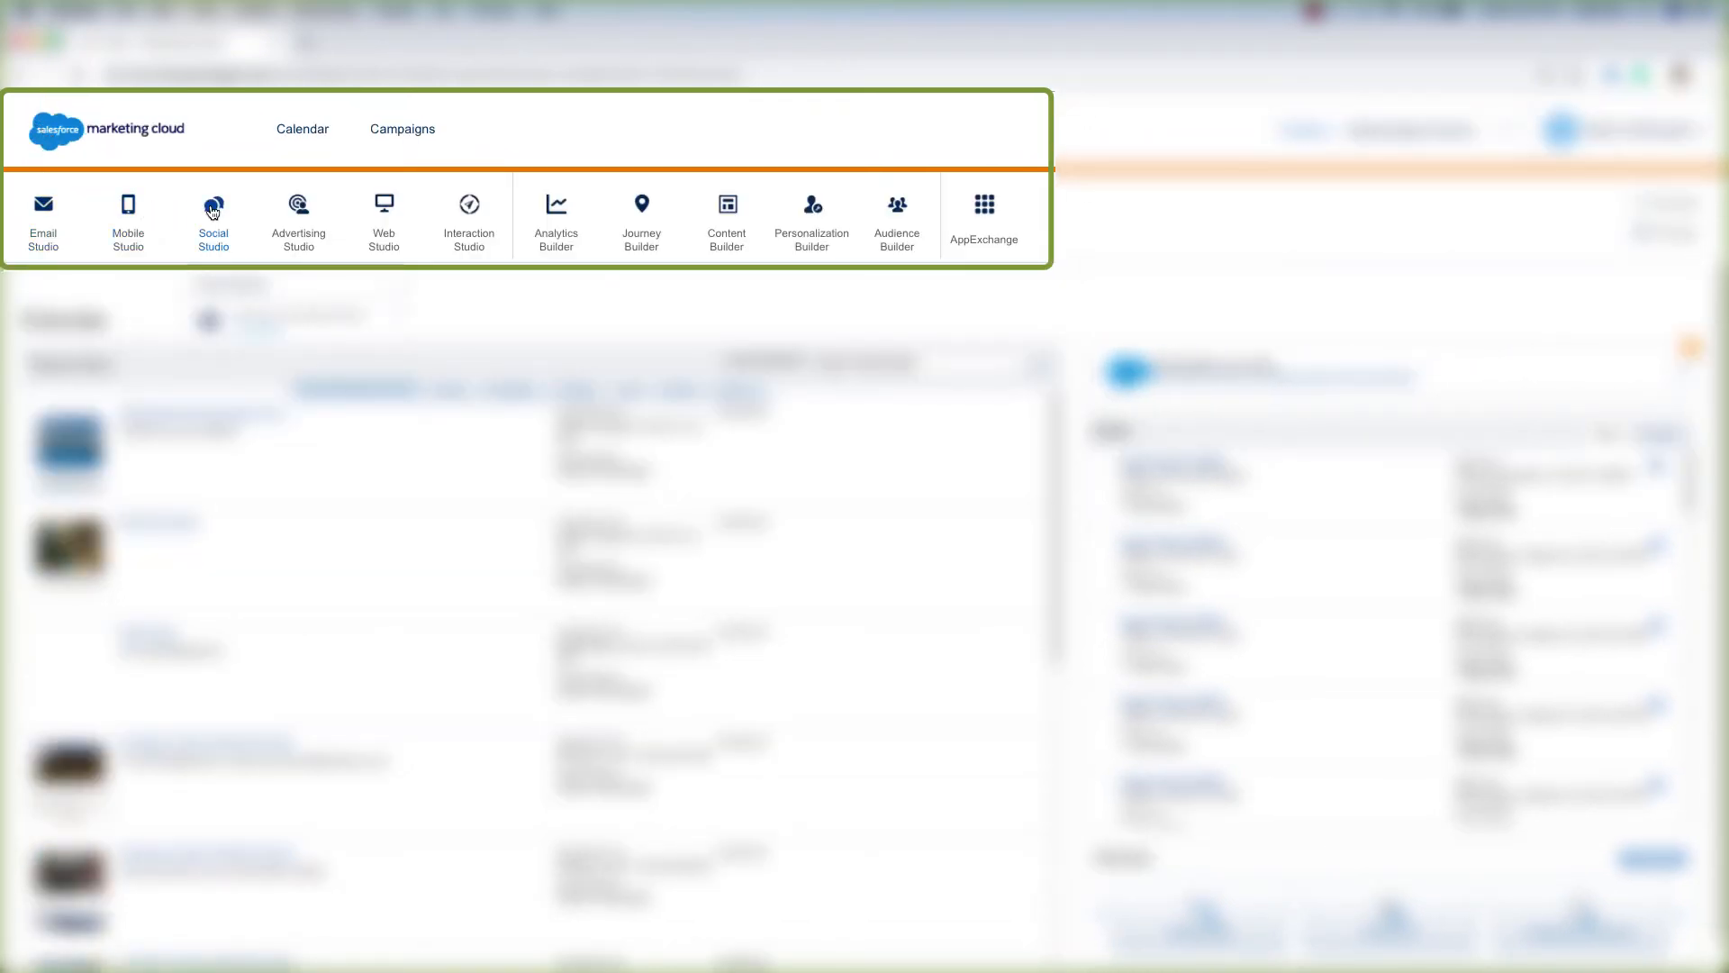
{"action": "mouse_move", "coordinate": [897, 217]}
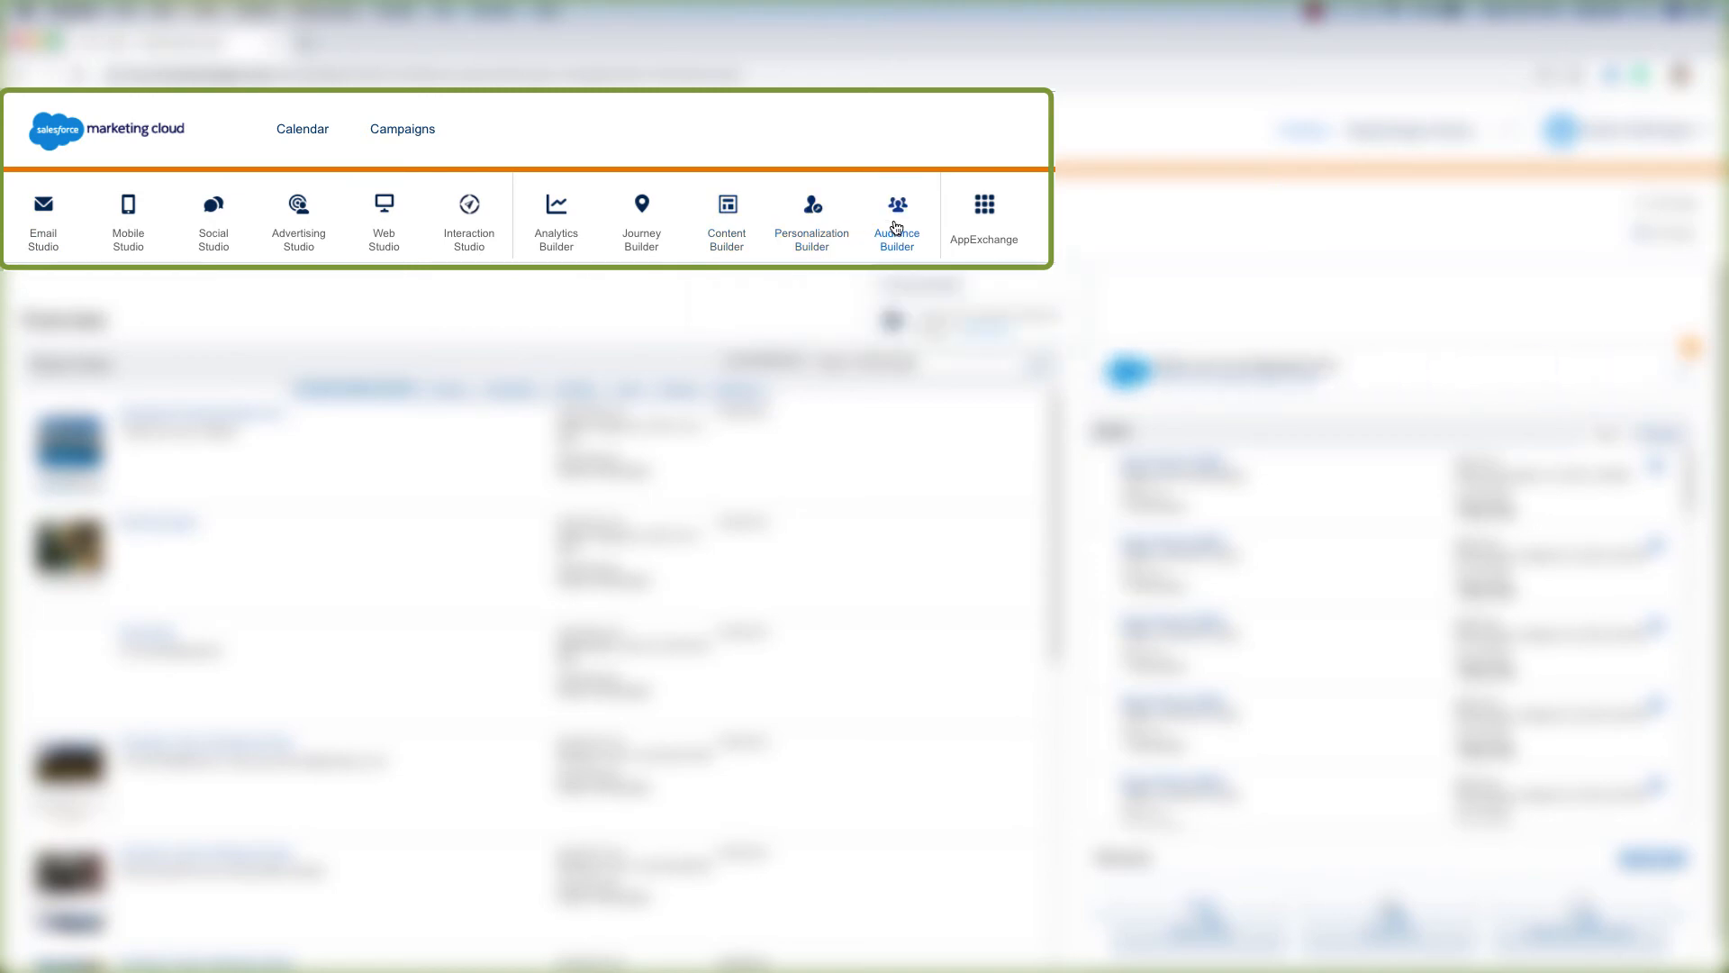
{"action": "left_click", "coordinate": [895, 218]}
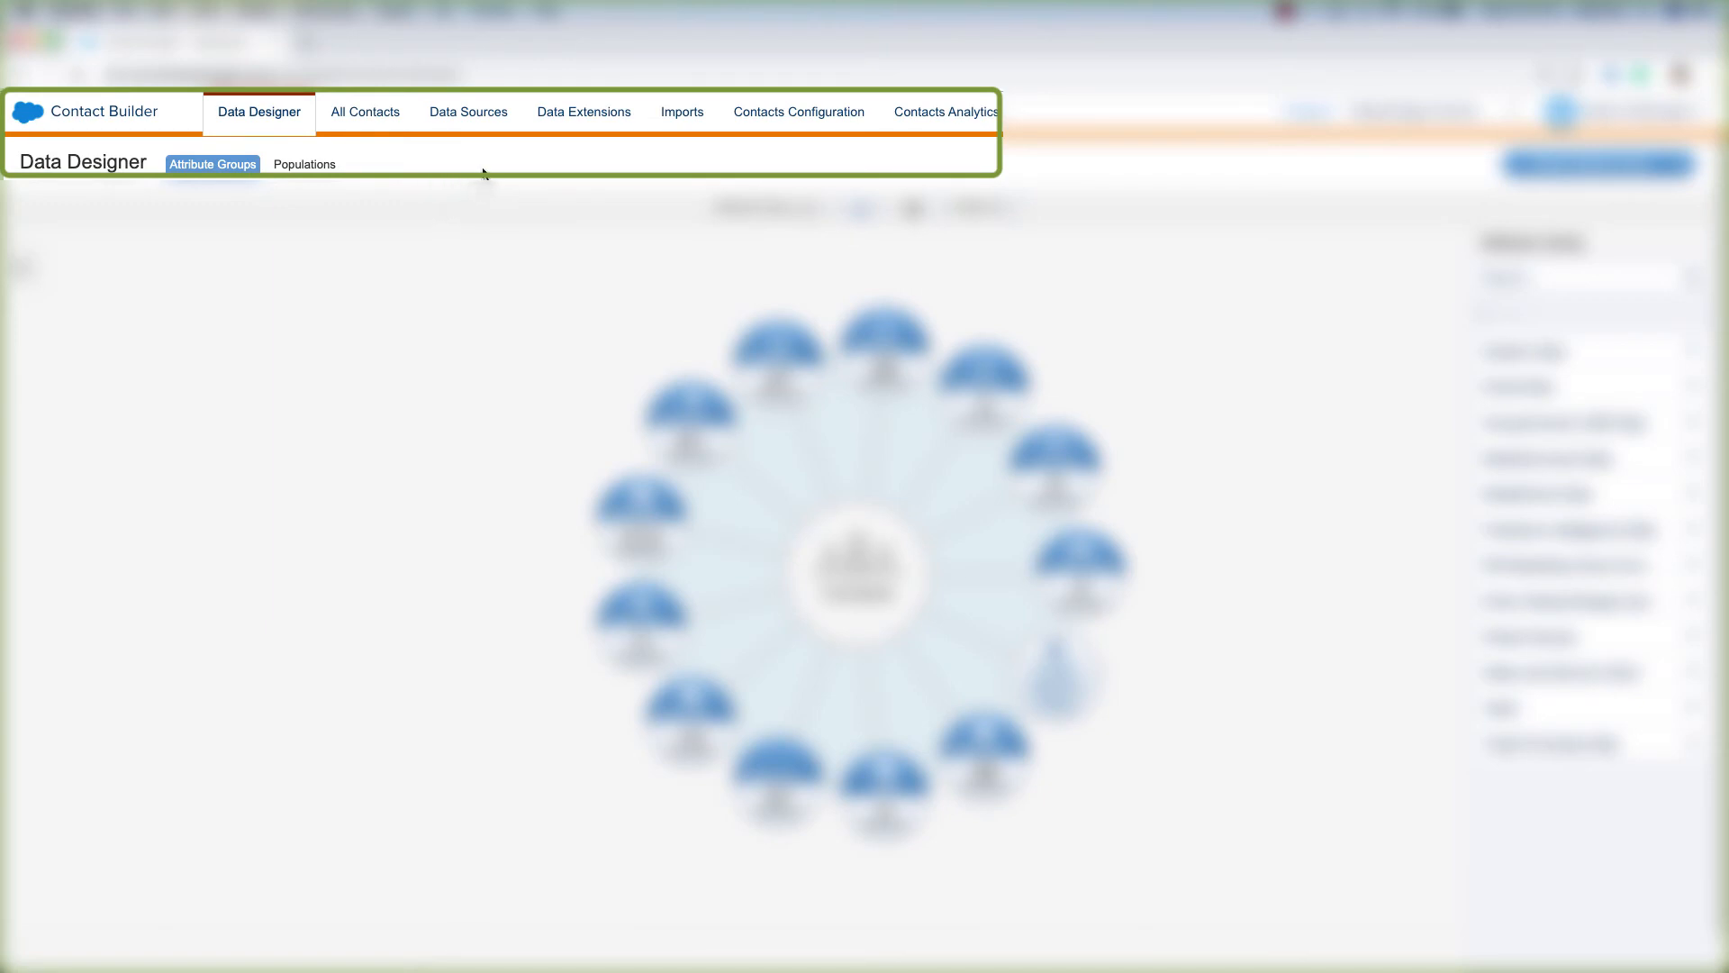
{"action": "mouse_move", "coordinate": [584, 111]}
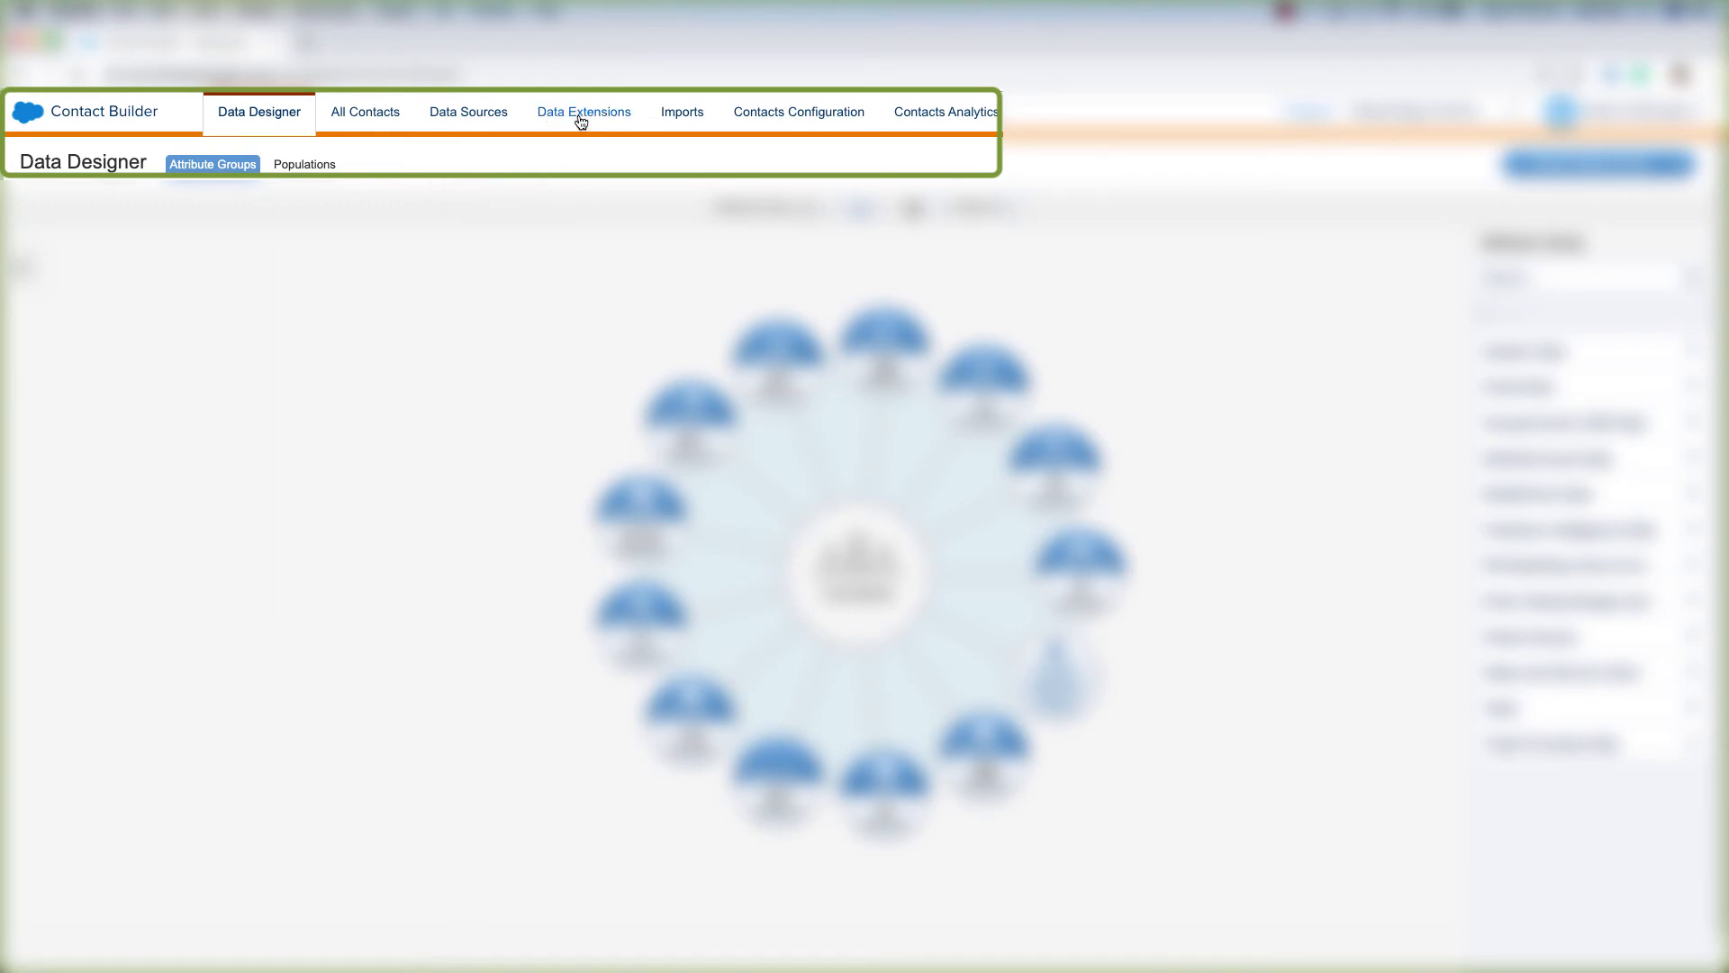
{"action": "mouse_move", "coordinate": [565, 123]}
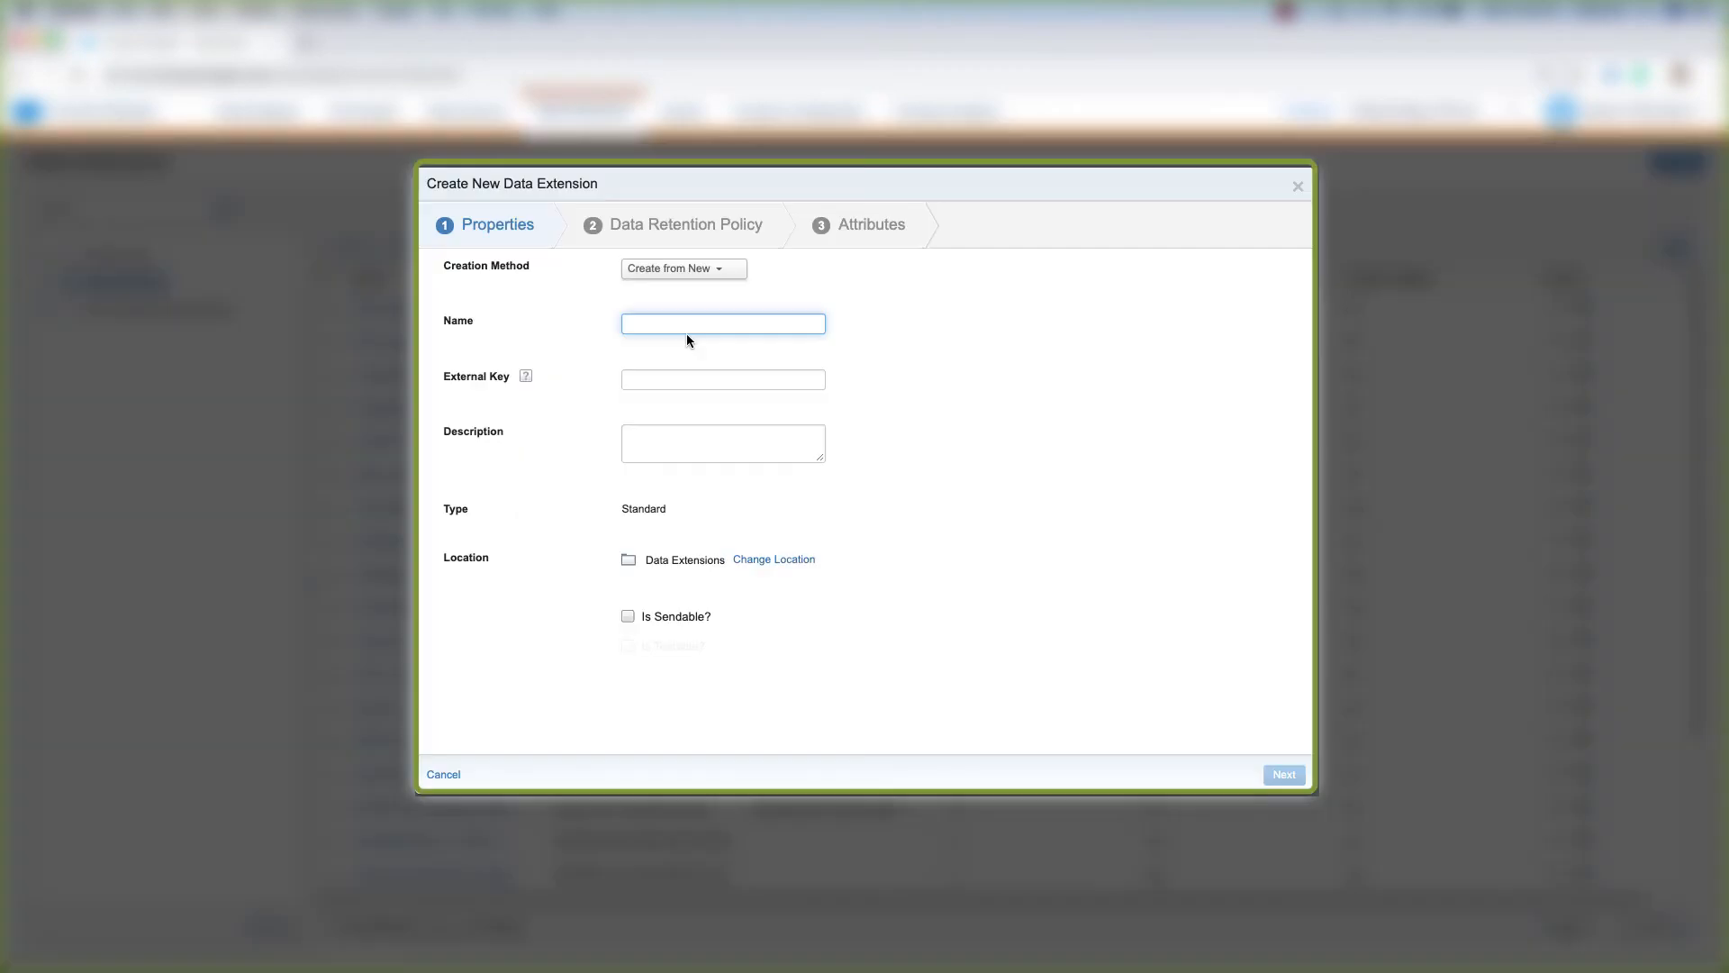
{"action": "mouse_move", "coordinate": [480, 458]}
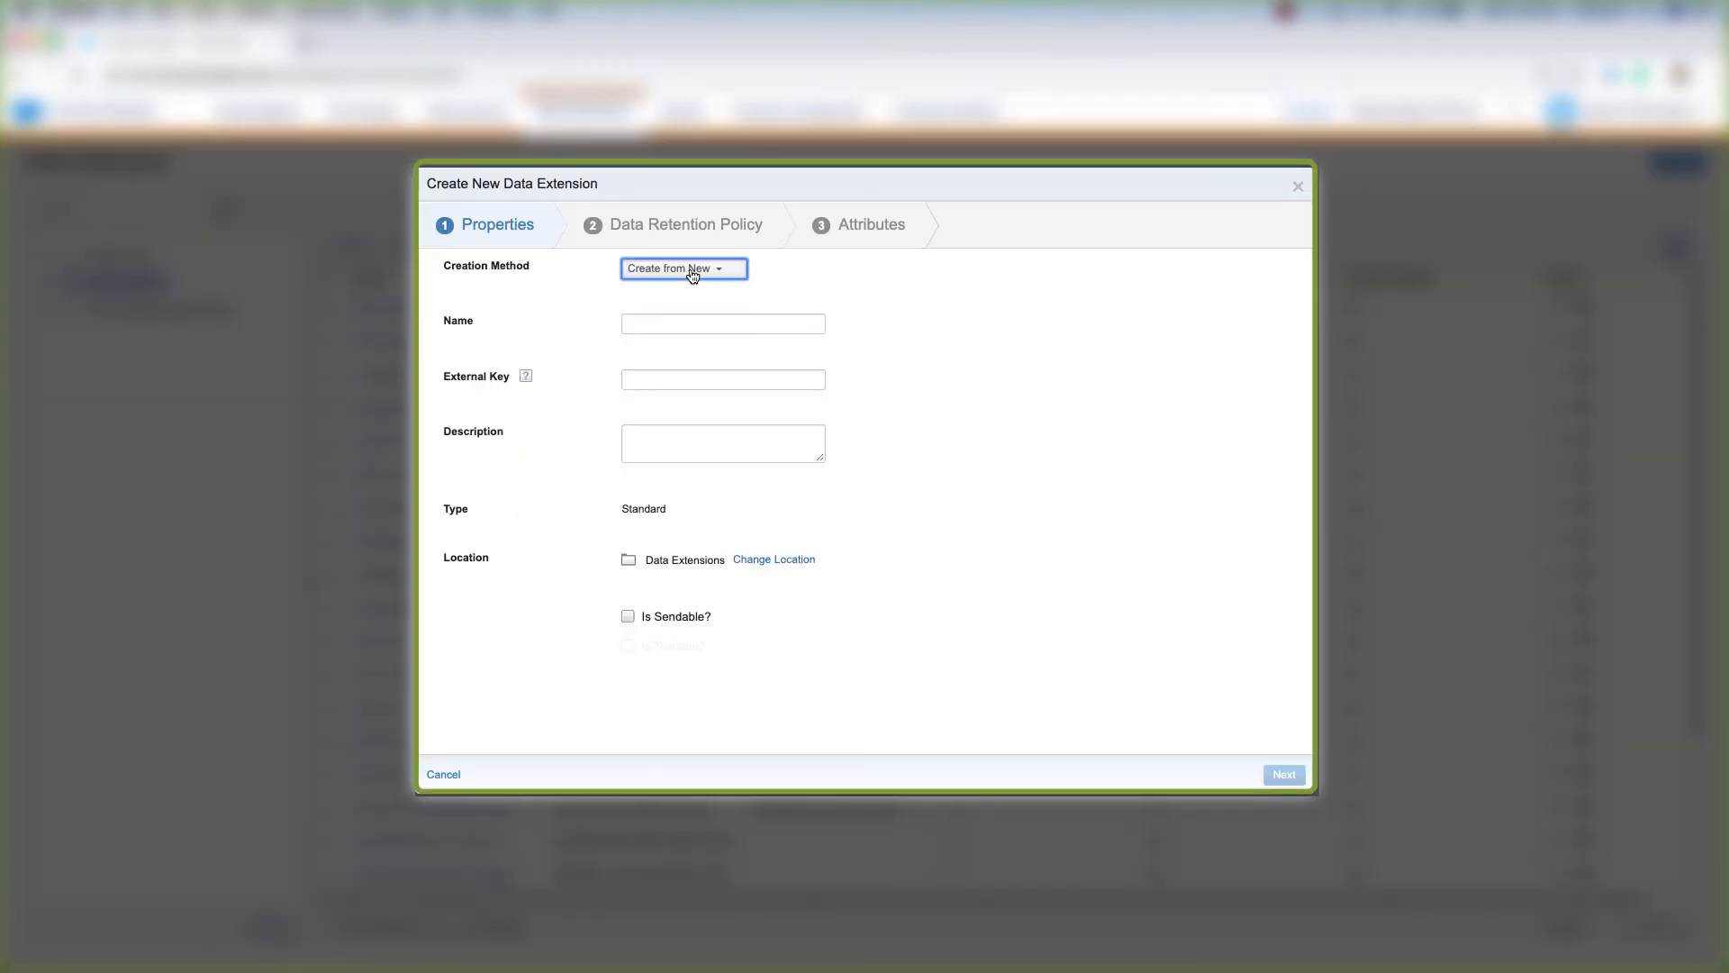
{"action": "left_click", "coordinate": [682, 269]}
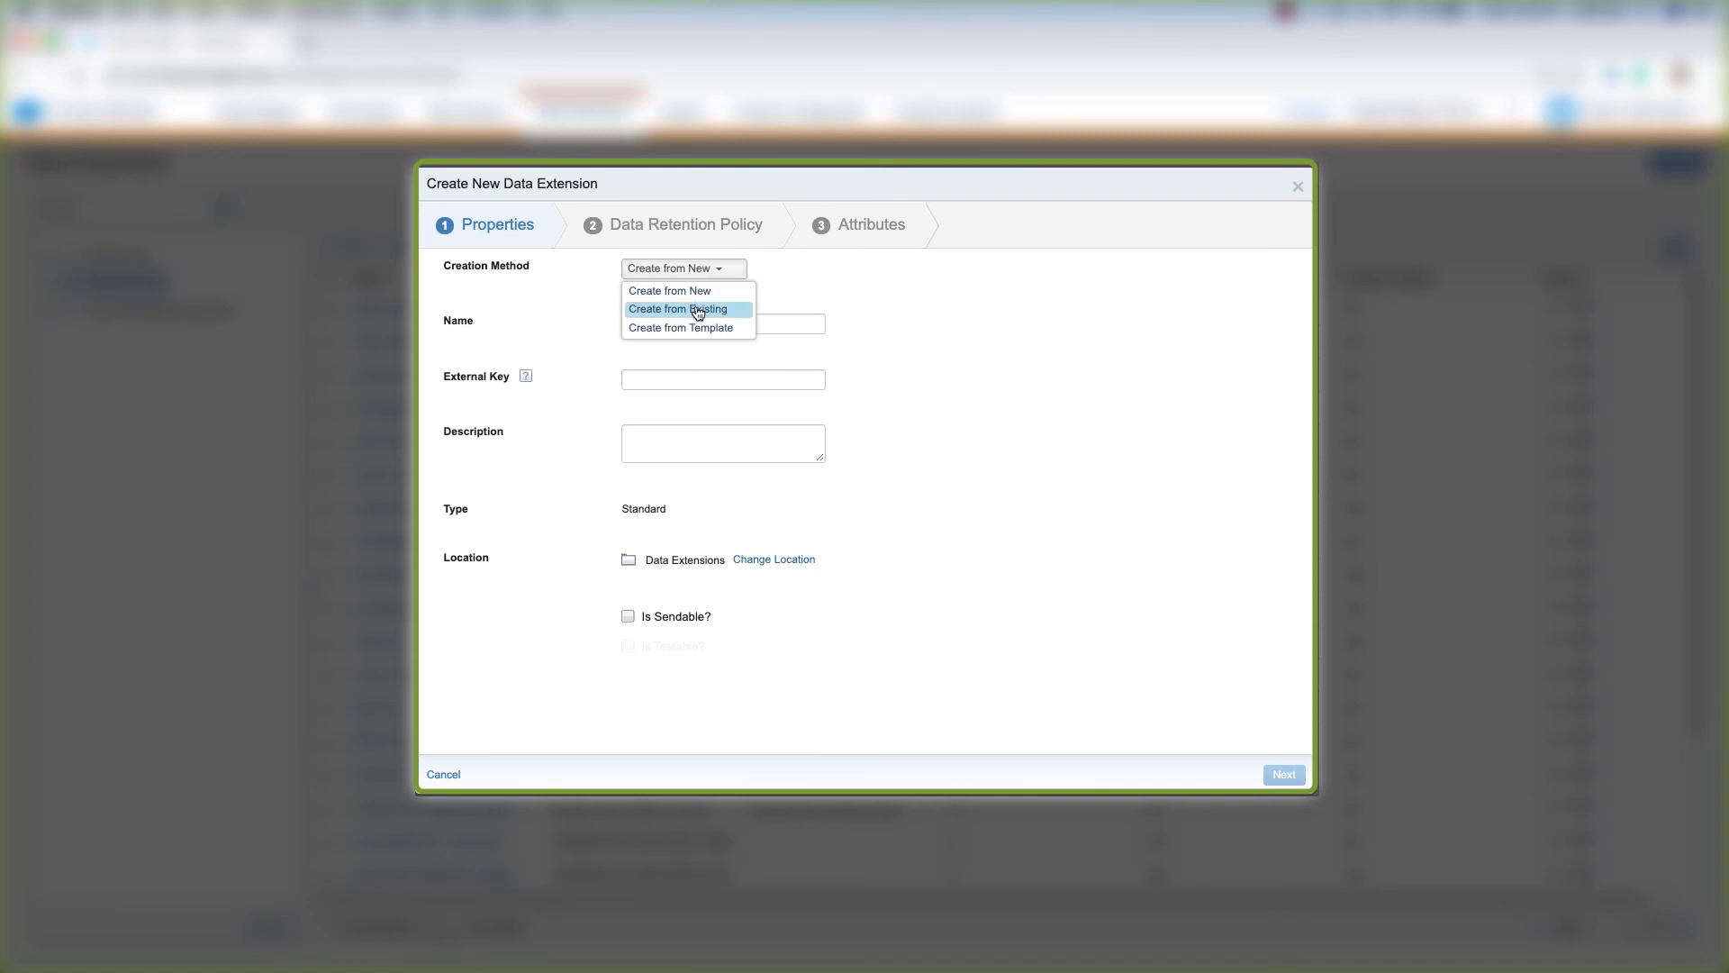
{"action": "mouse_move", "coordinate": [683, 328]}
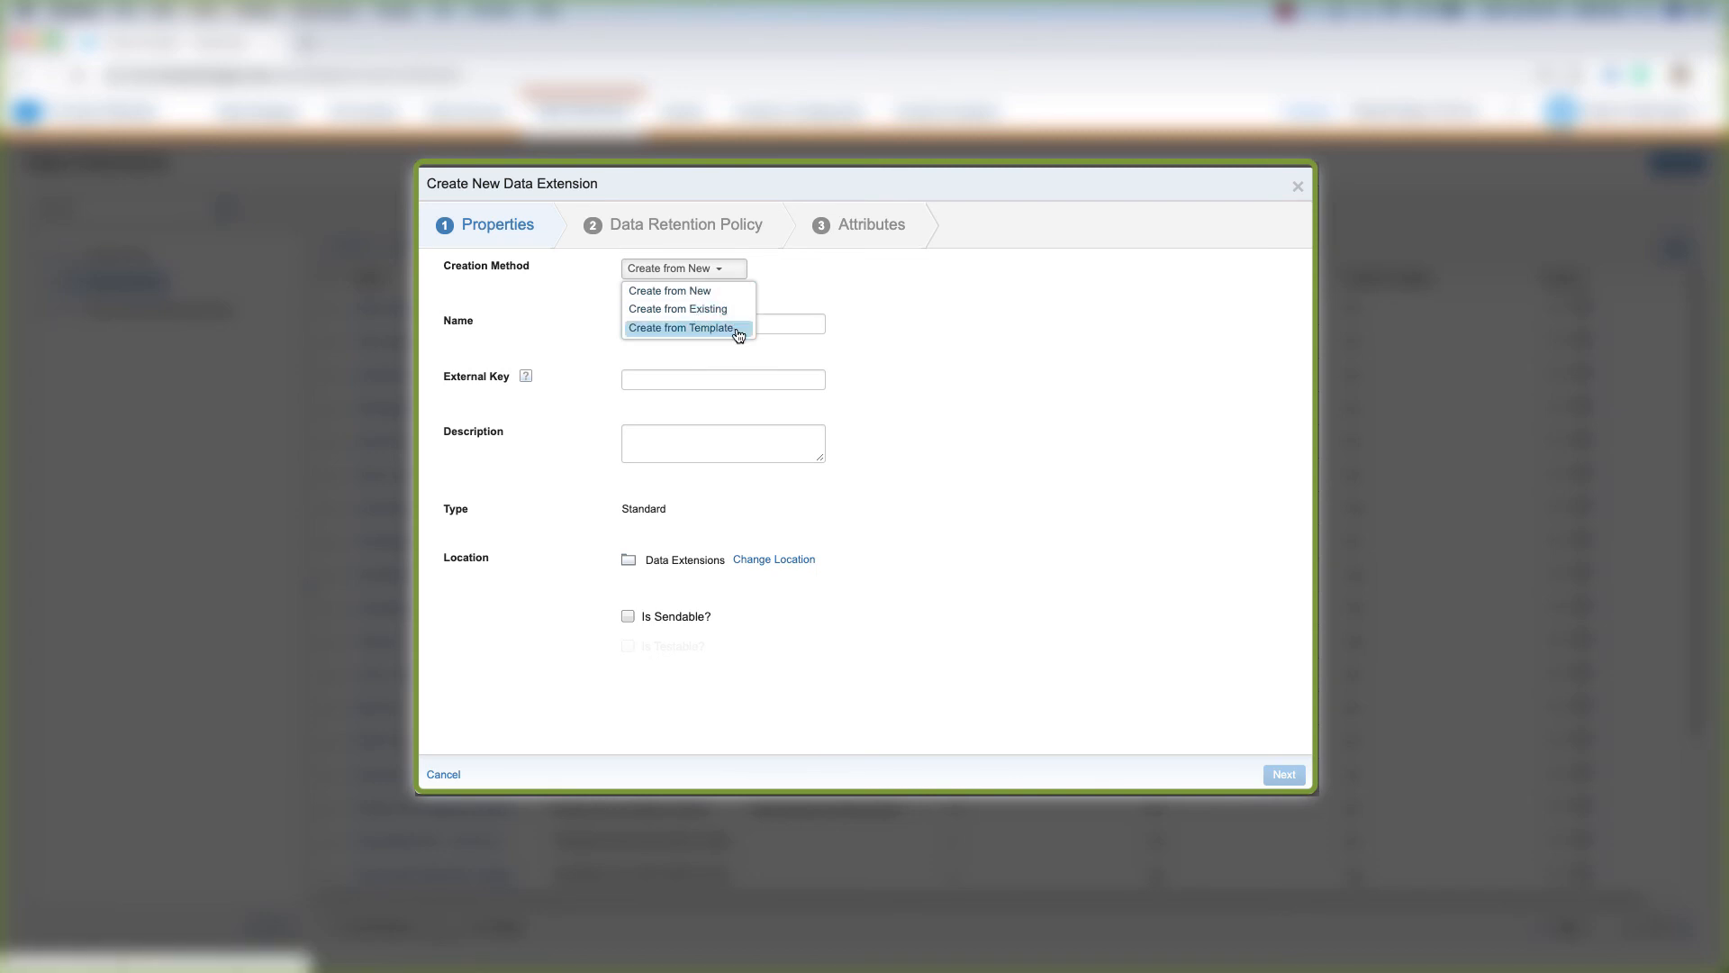
{"action": "left_click", "coordinate": [683, 268]}
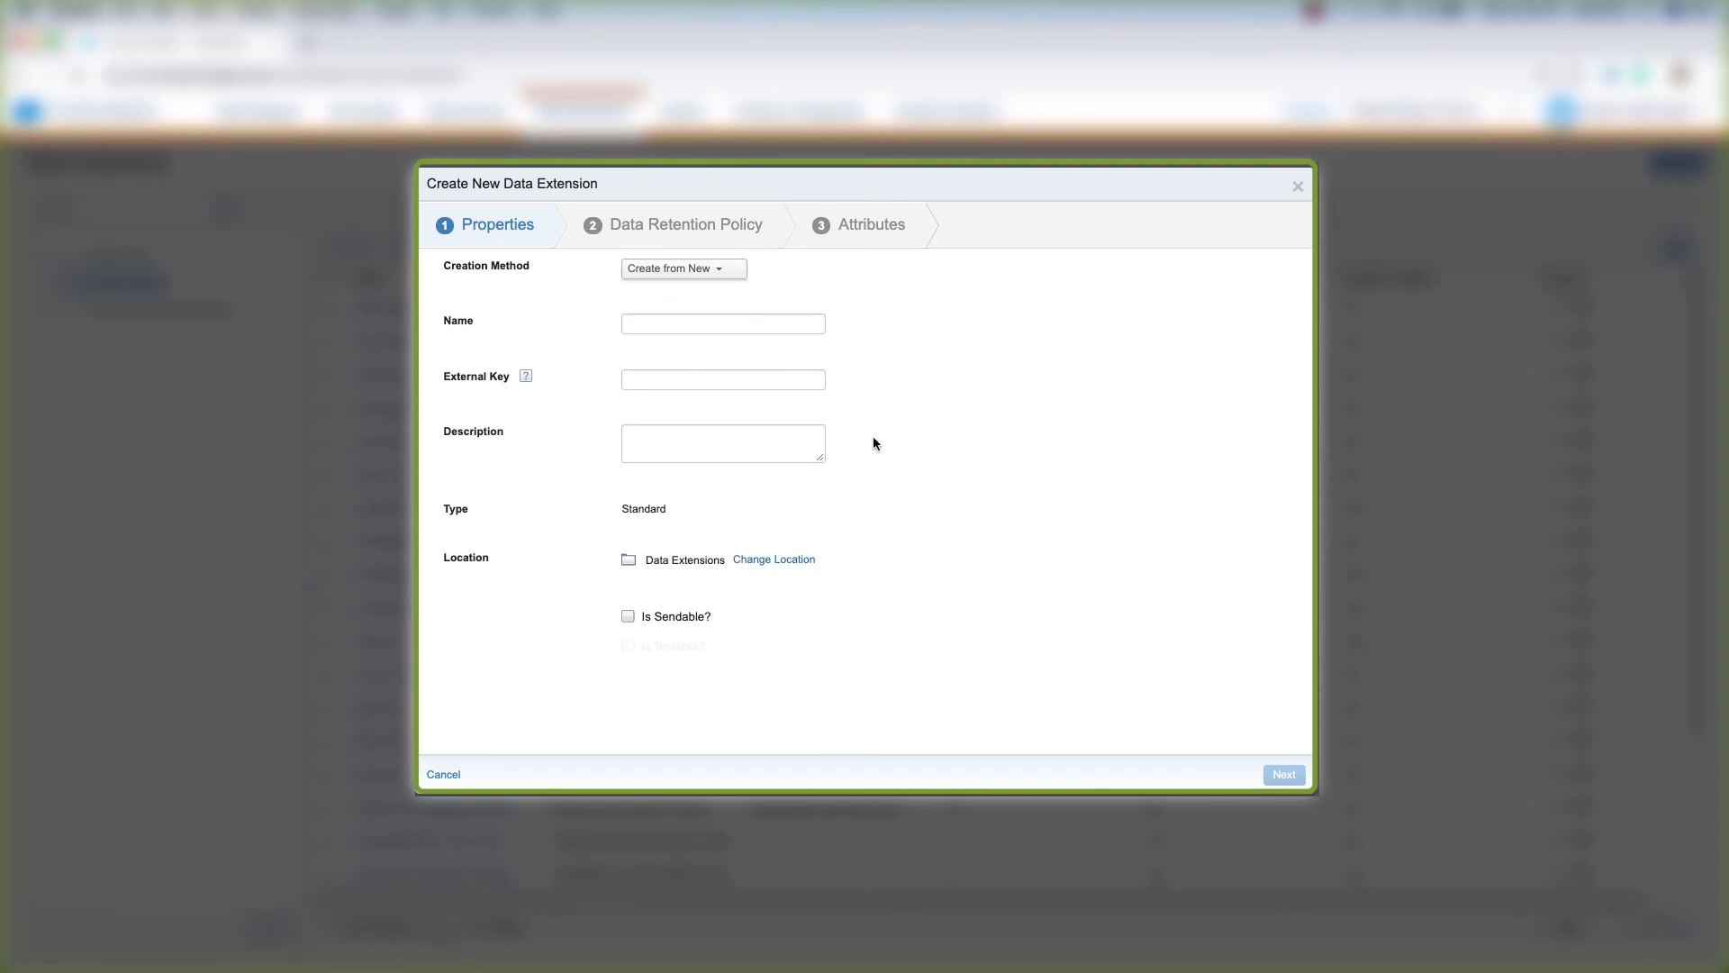